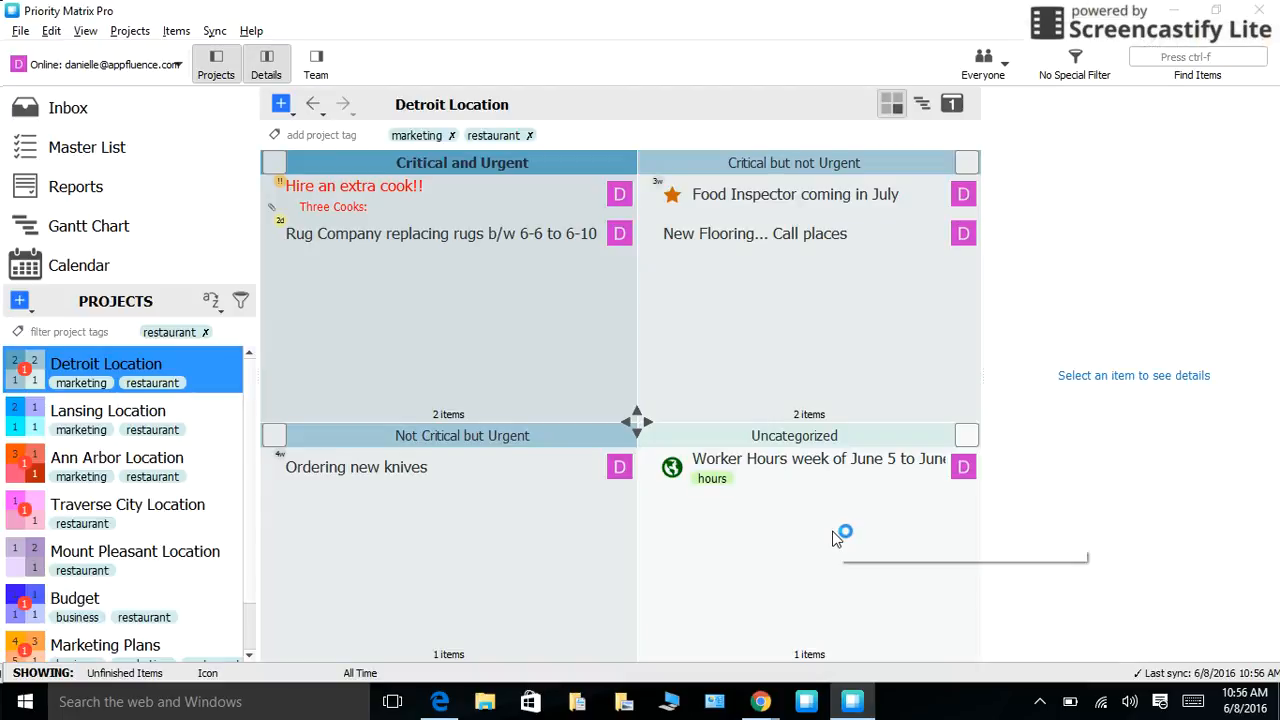
mouse_move(838, 538)
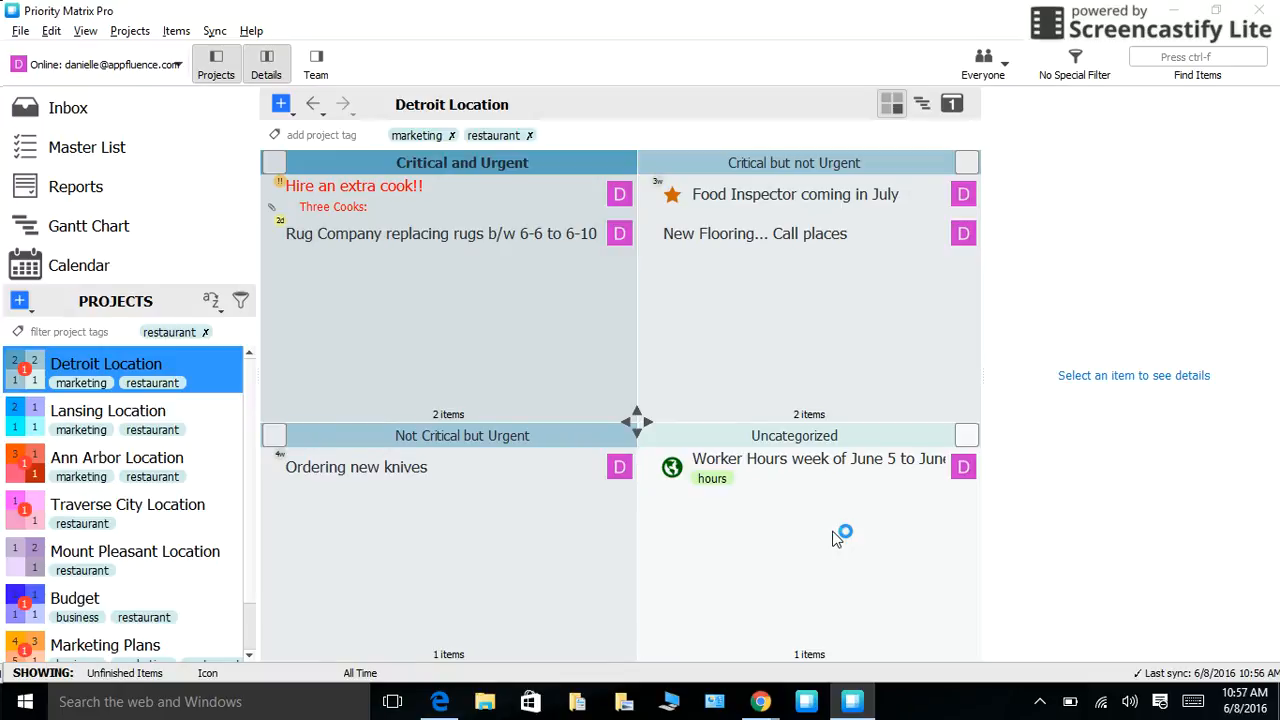
mouse_move(838, 539)
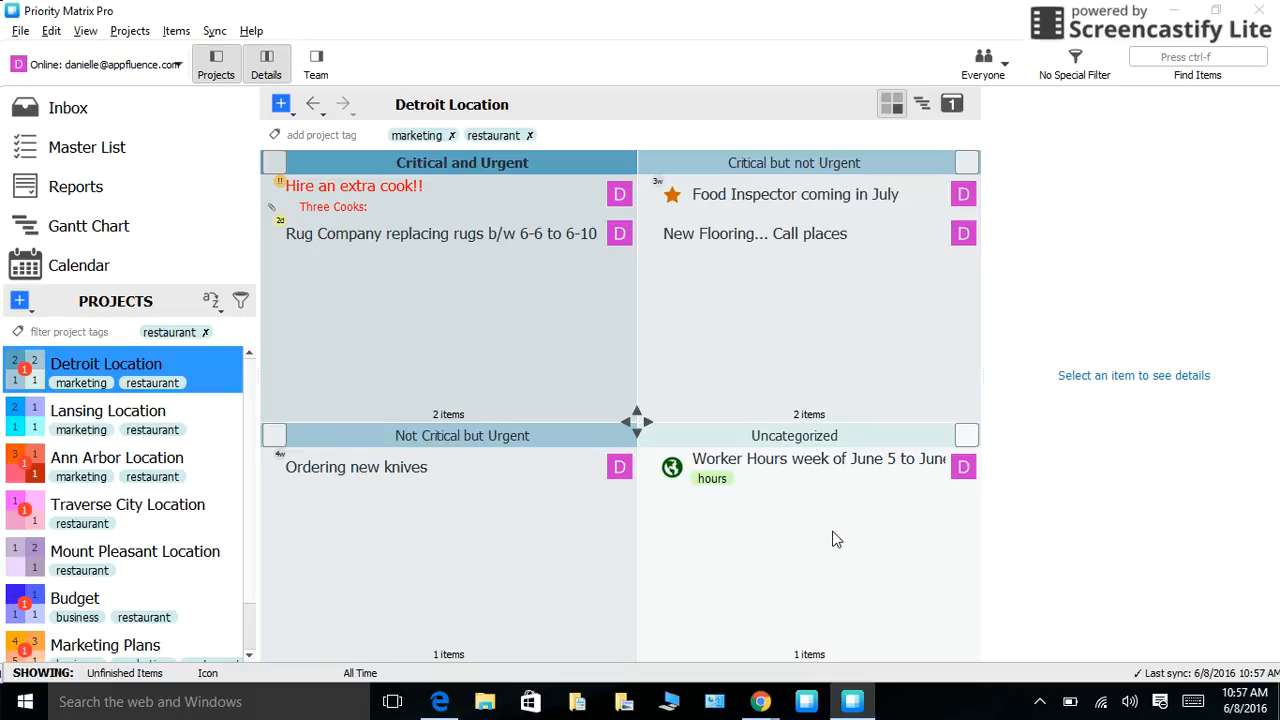
mouse_move(5, 550)
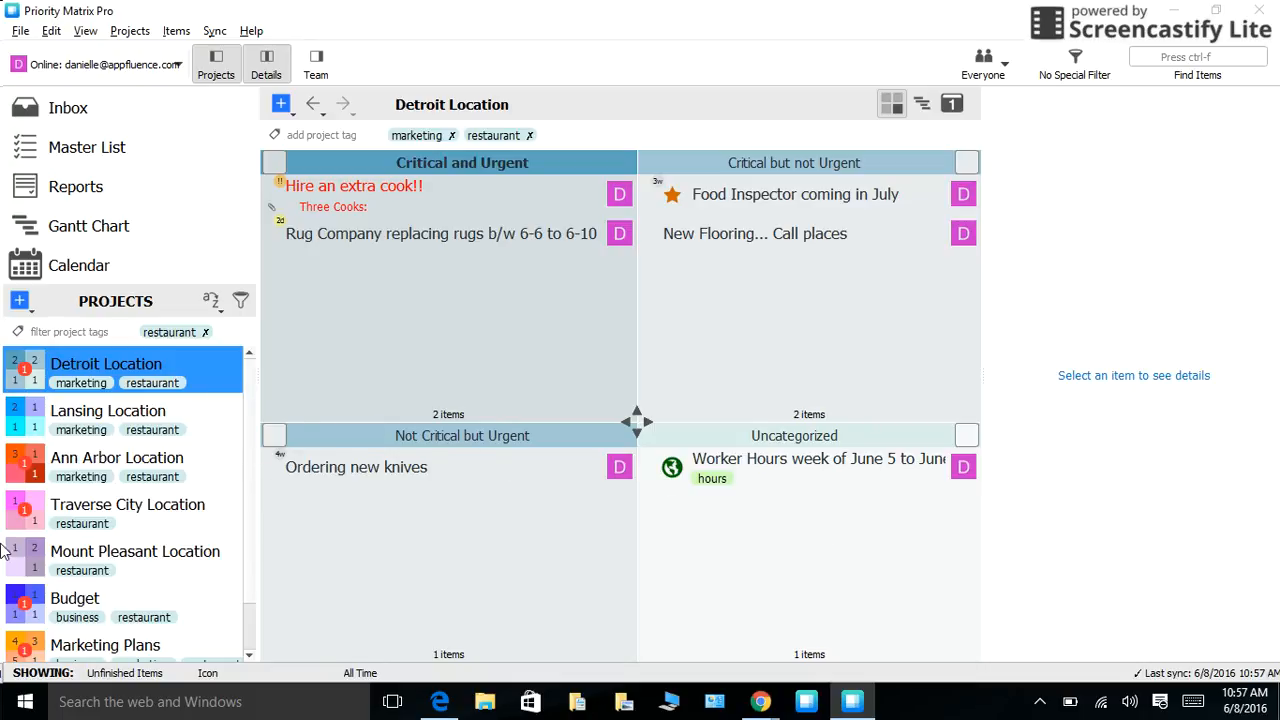
mouse_move(280, 465)
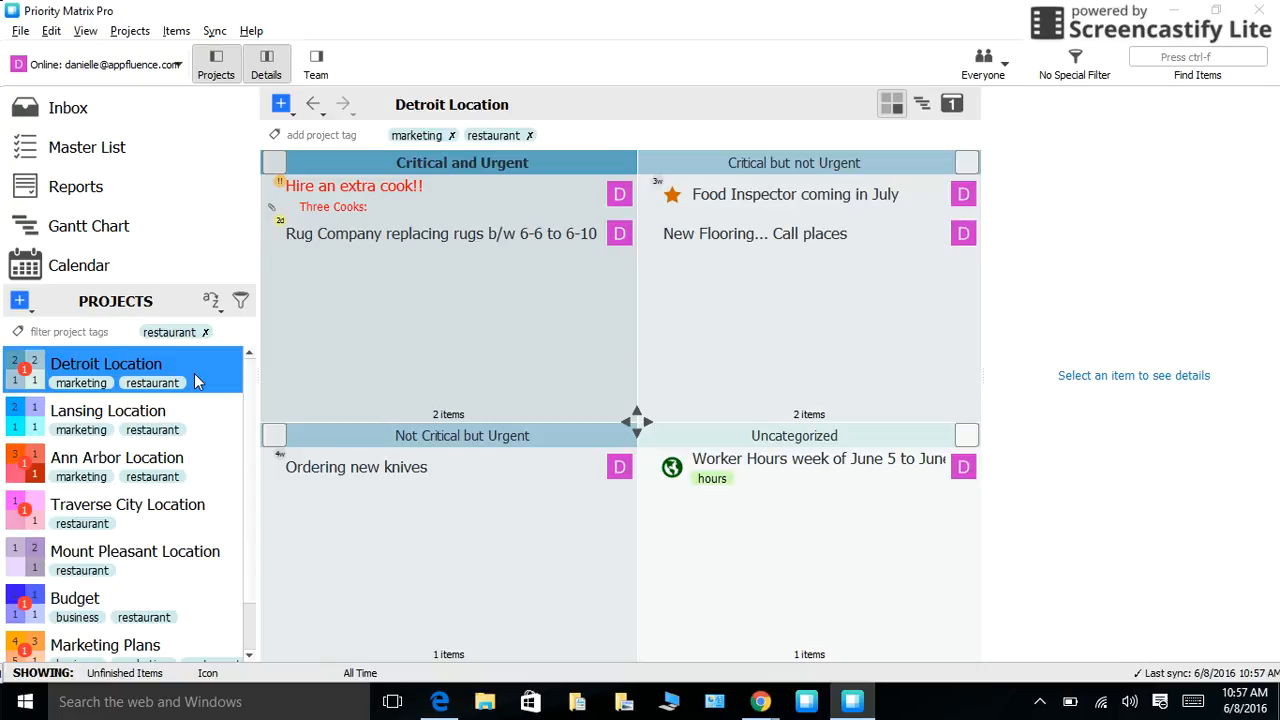
- Browse the Lansing, Ann Arbor, Marketing Plans and Training projects, then return to Detroit Location
left_click(107, 410)
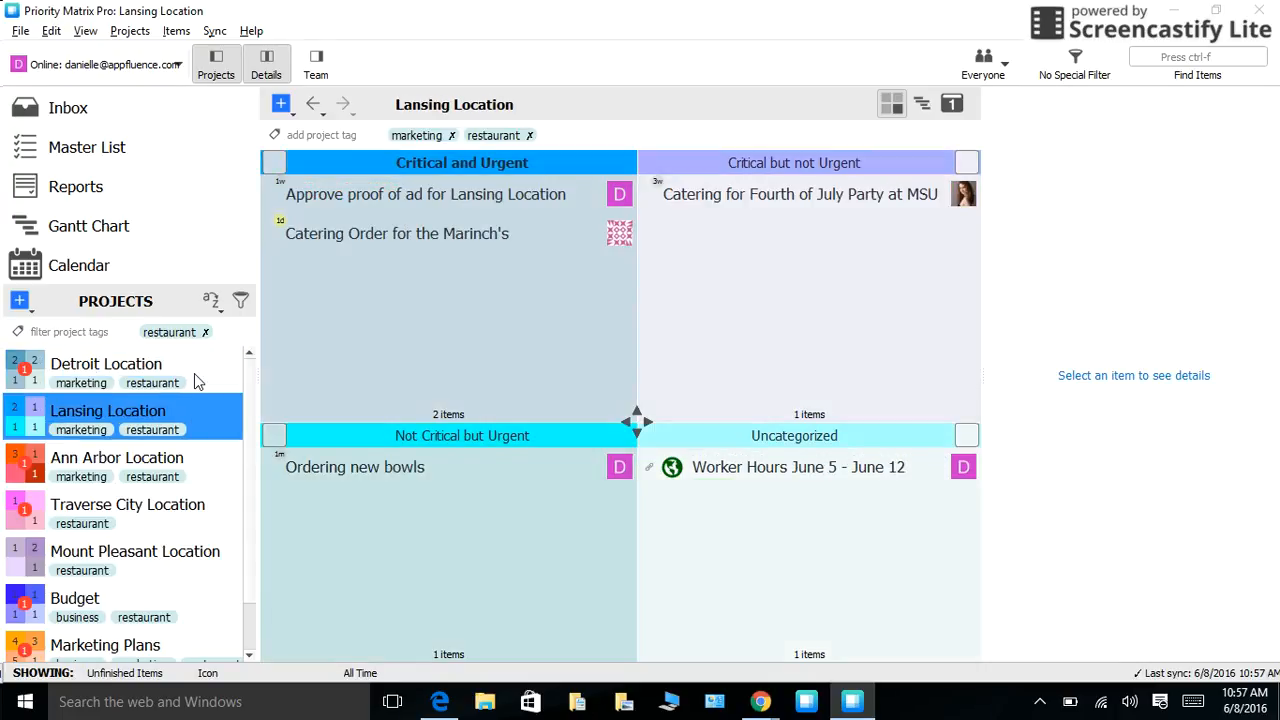
left_click(117, 457)
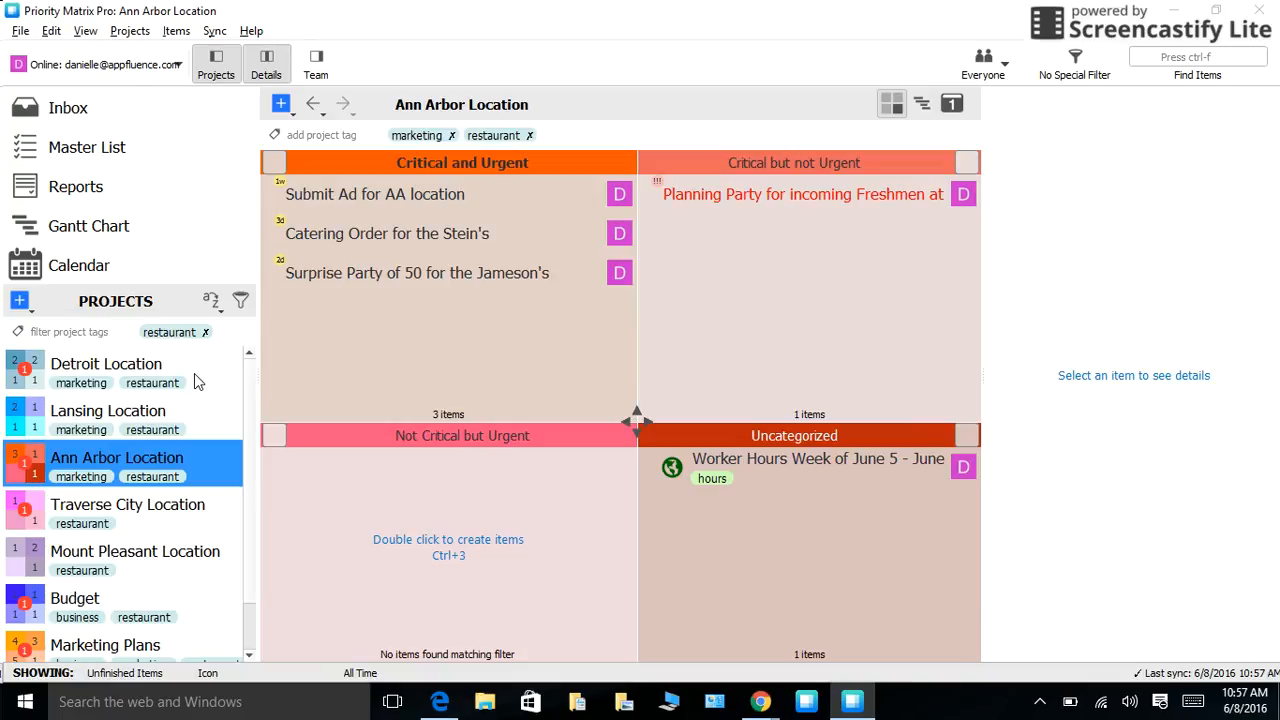
left_click(135, 551)
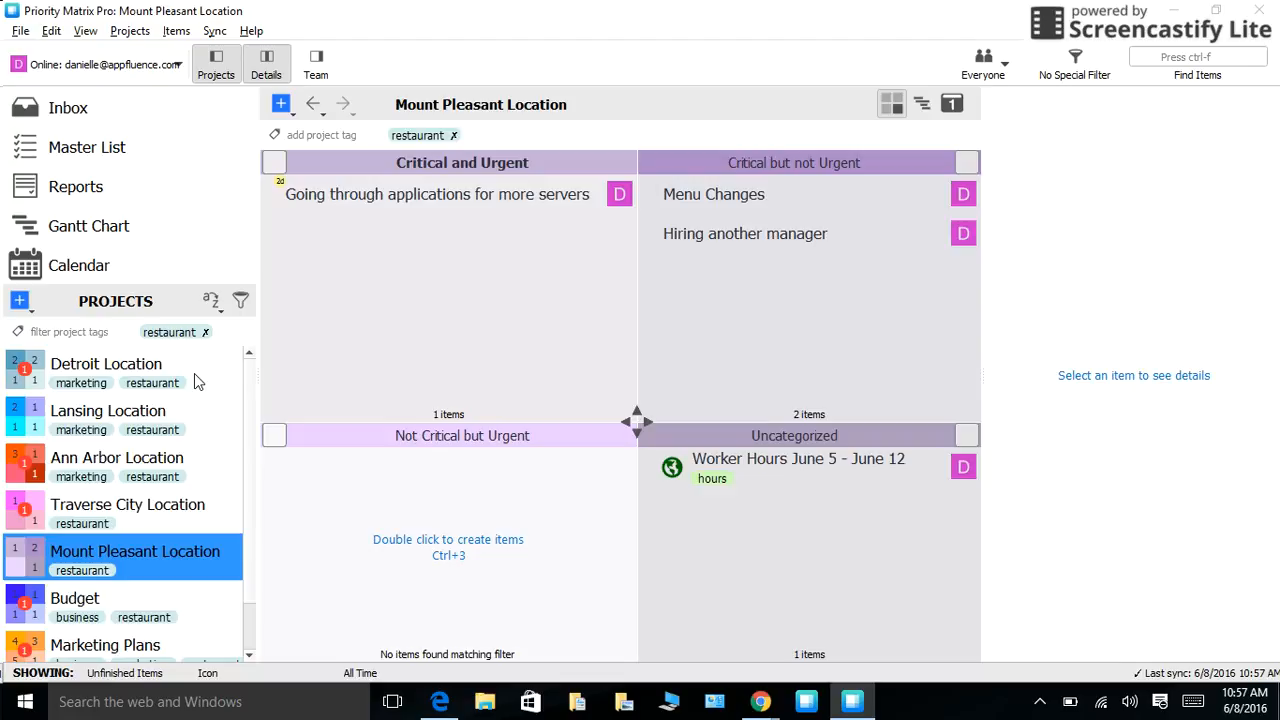
left_click(105, 644)
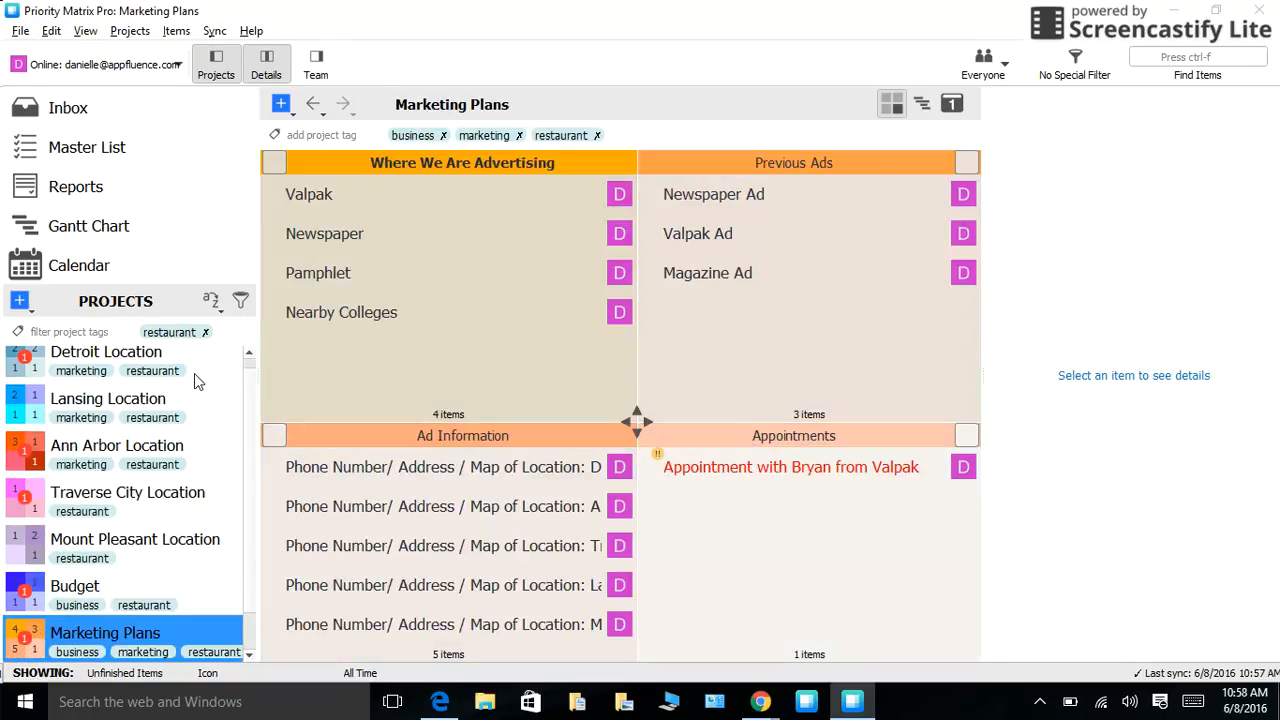
left_click(146, 633)
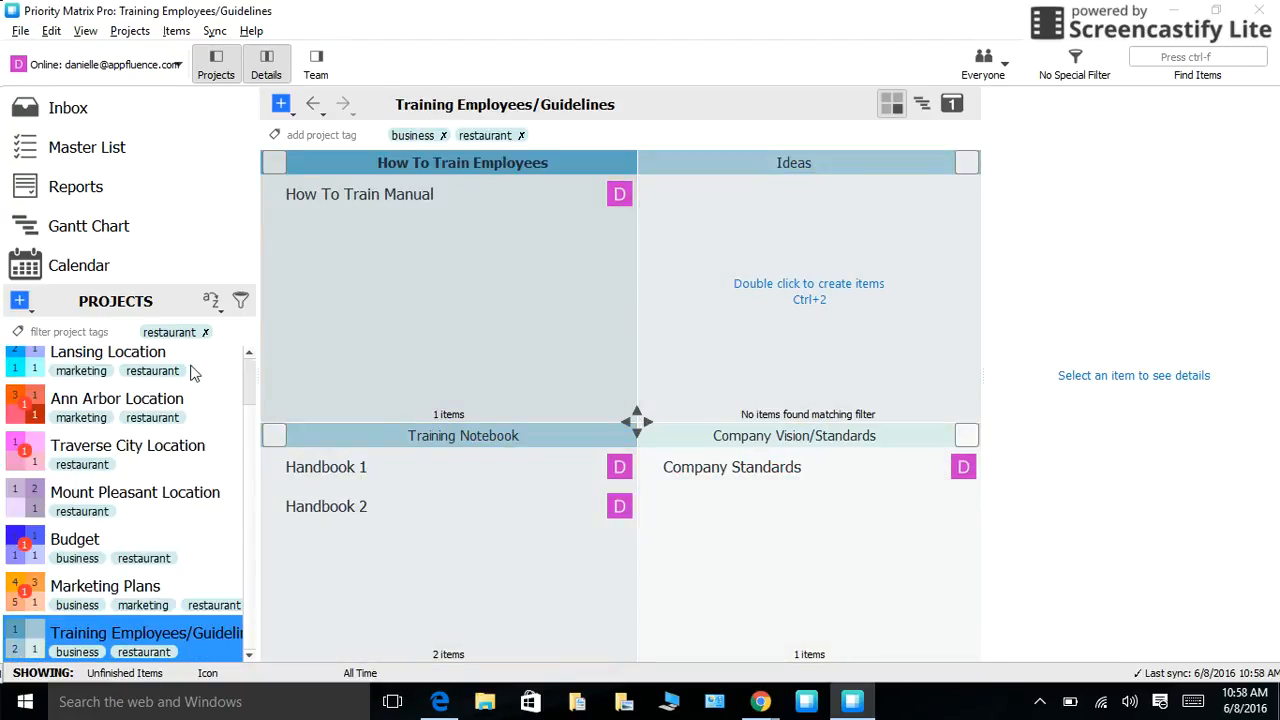
left_click(106, 363)
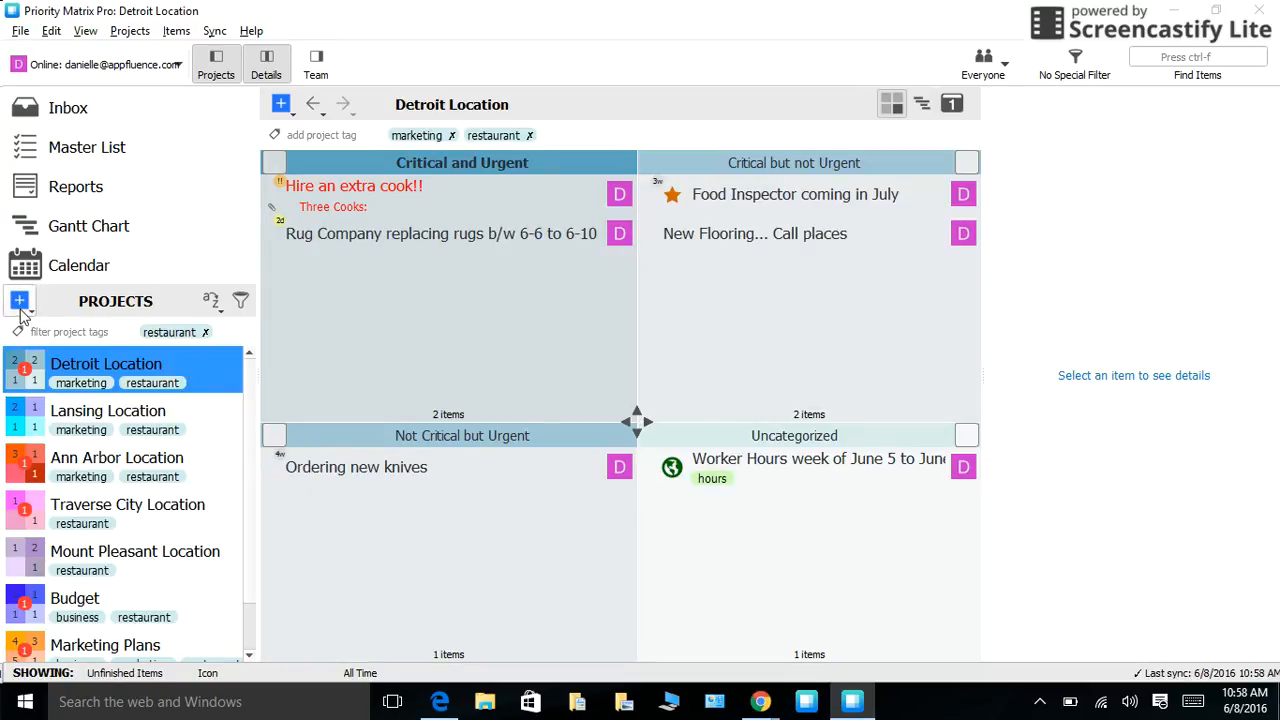
- Check new-project options and tag filtering, then start tagging Detroit Location with 'ma'
left_click(19, 301)
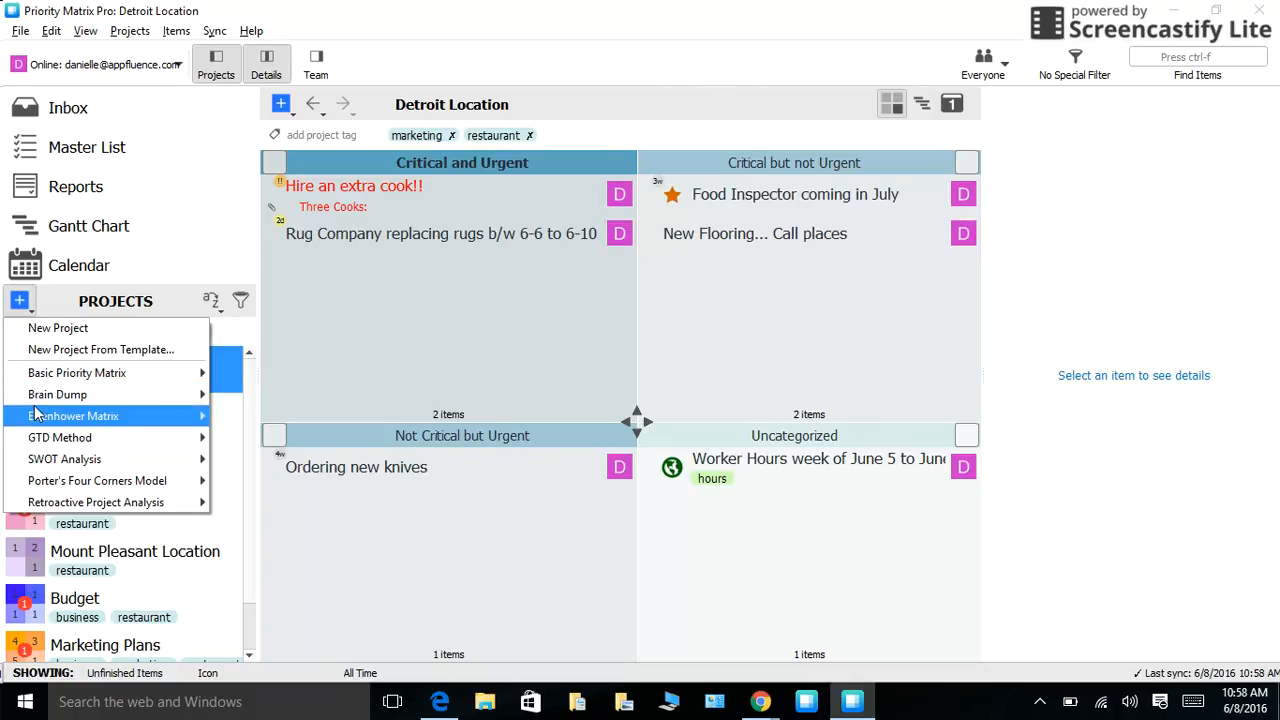
mouse_move(57, 394)
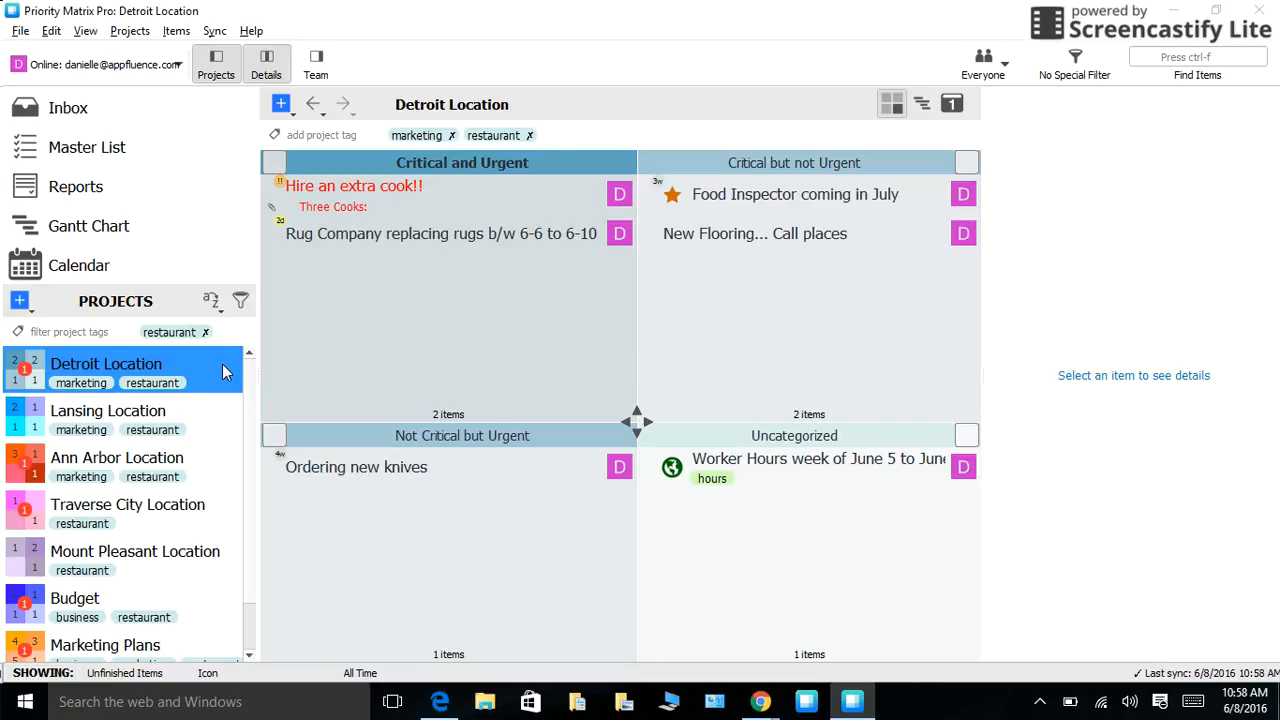
mouse_move(700, 80)
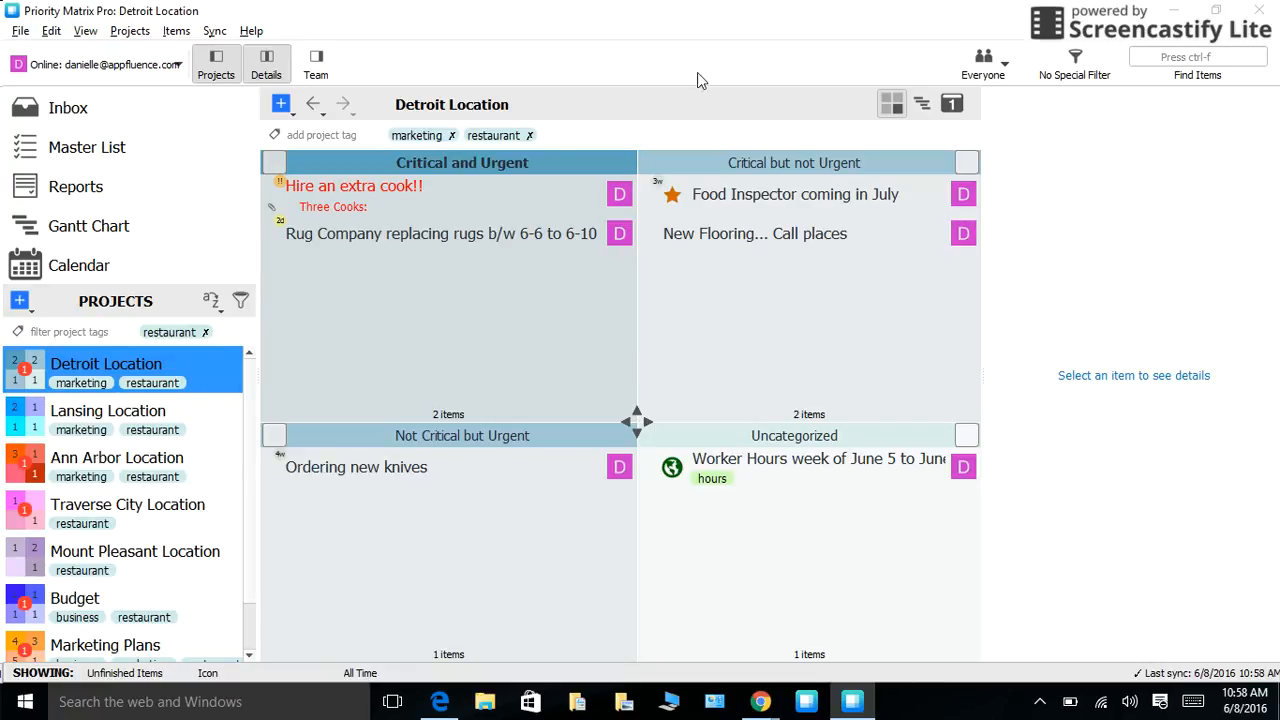
mouse_move(877, 561)
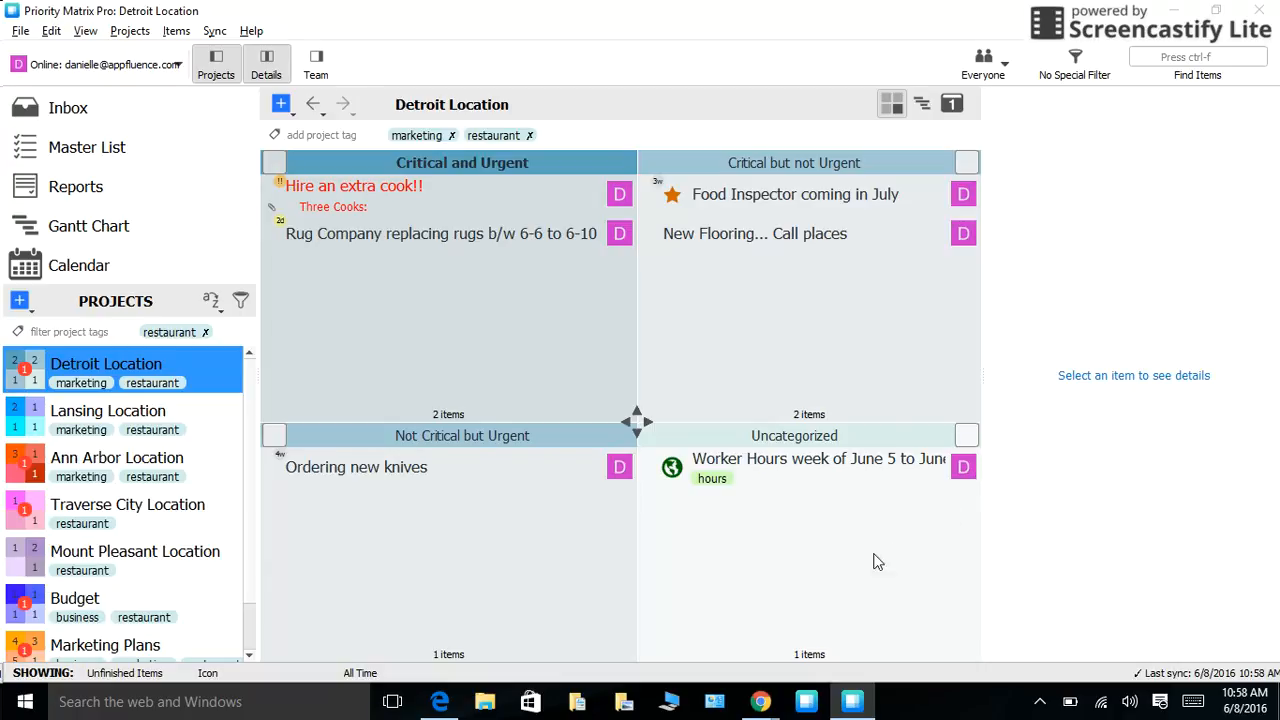
mouse_move(235, 418)
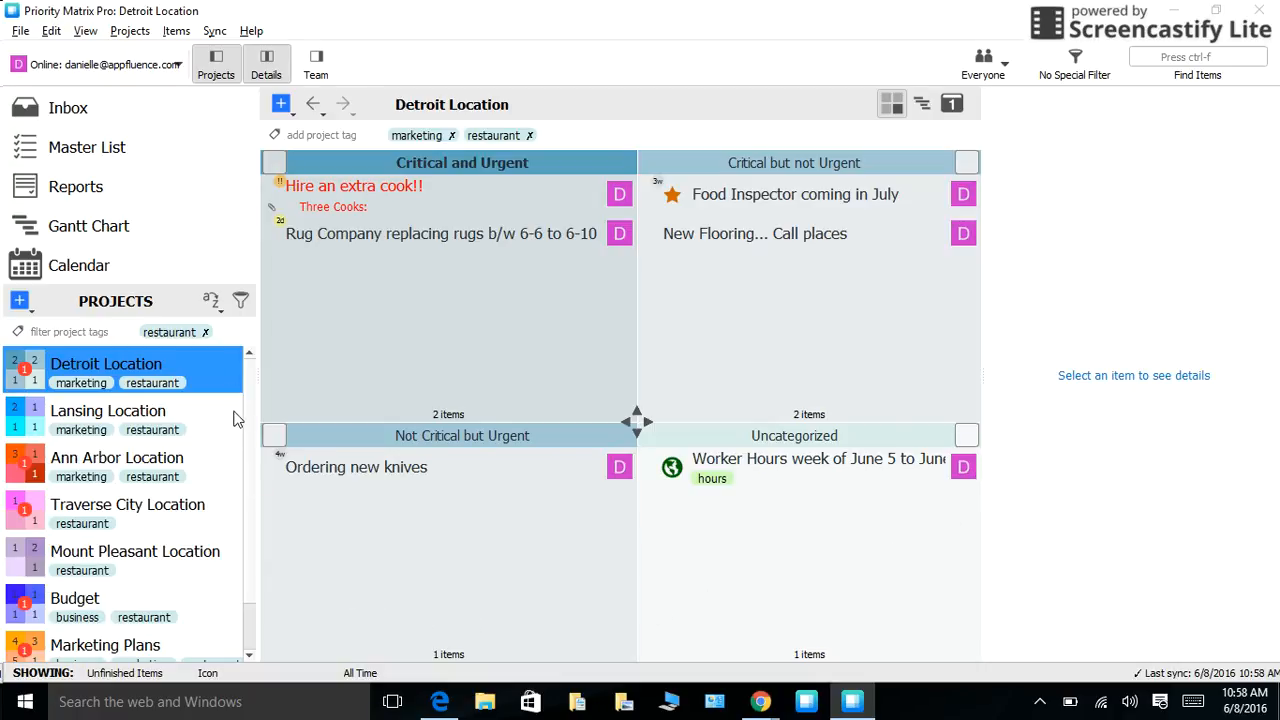
mouse_move(520, 110)
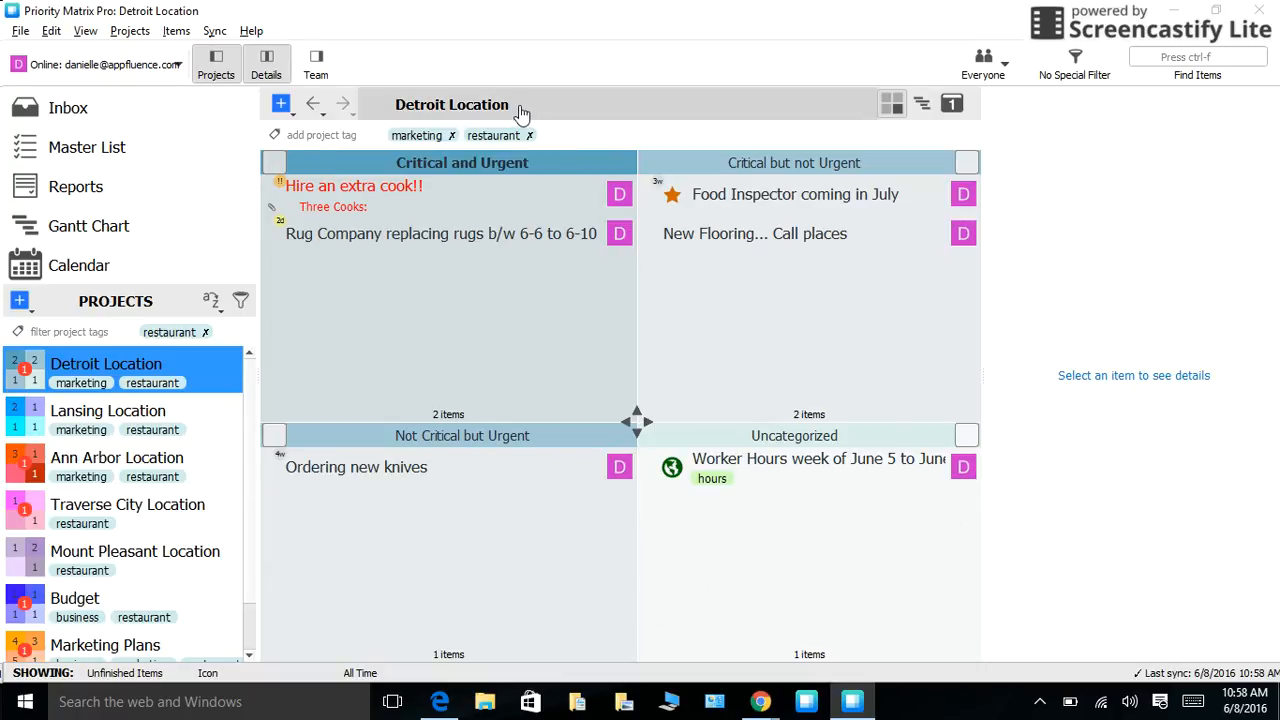
mouse_move(519, 110)
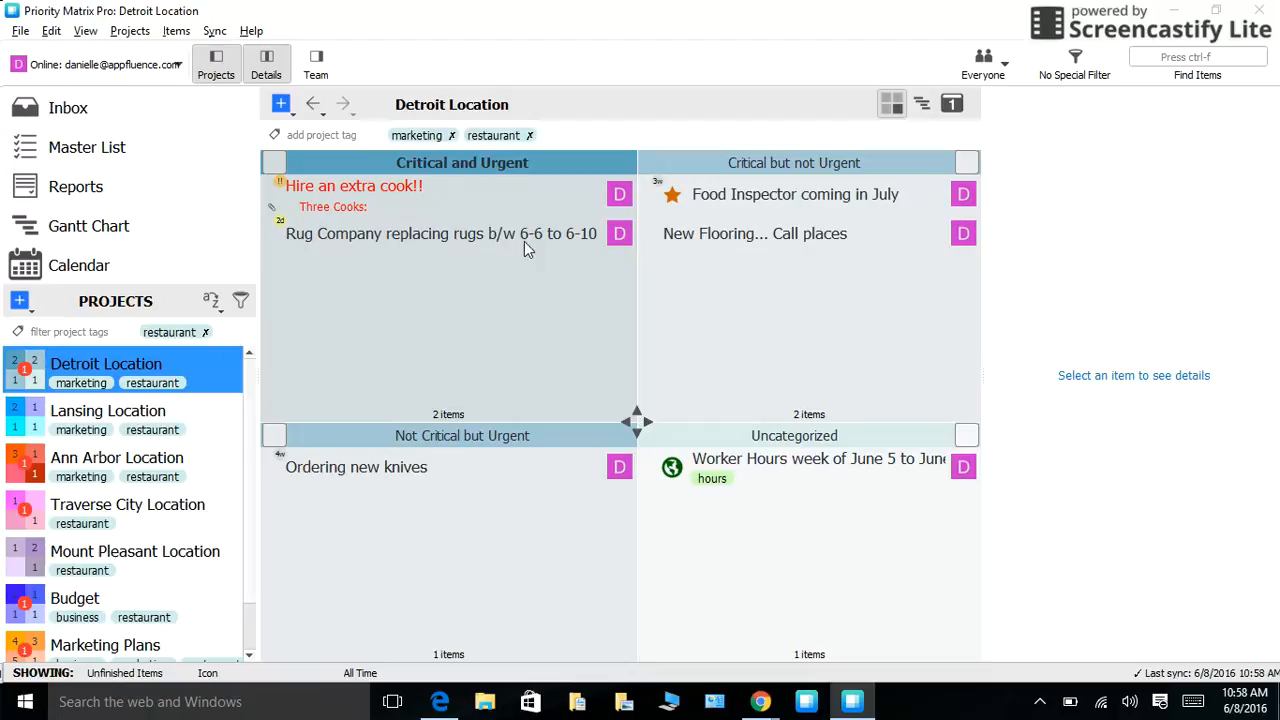
mouse_move(863, 196)
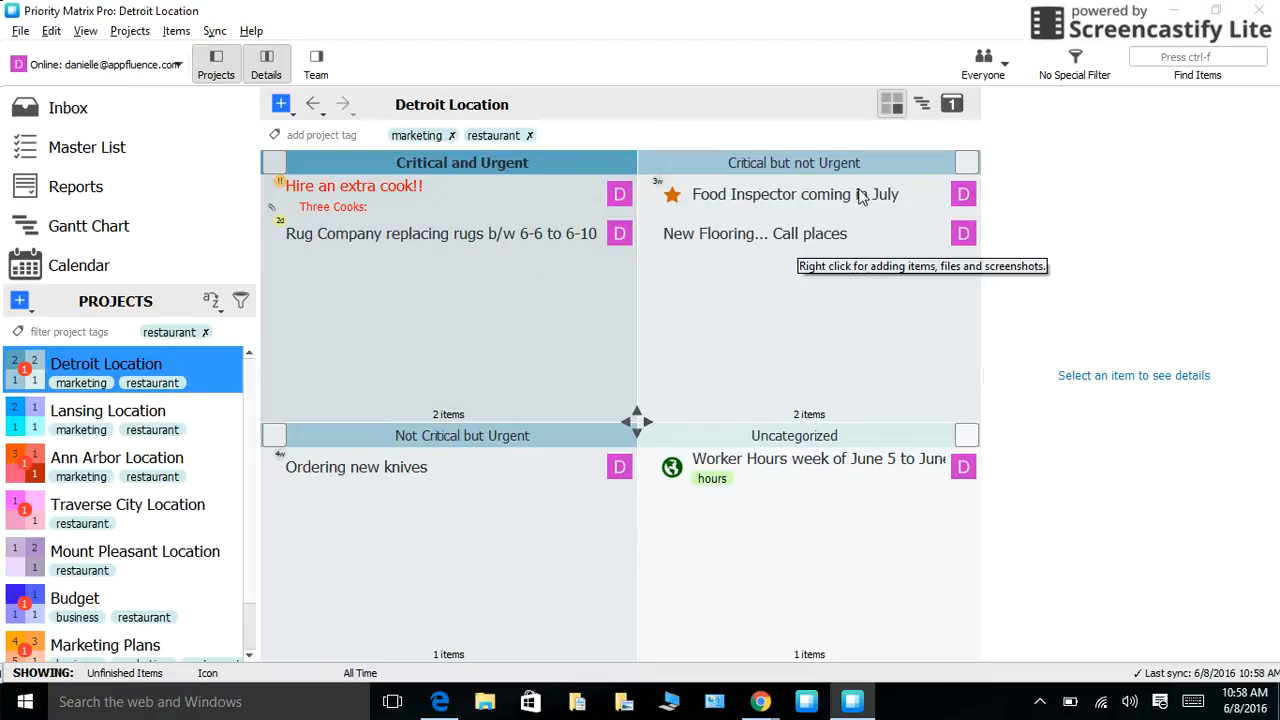
mouse_move(492, 455)
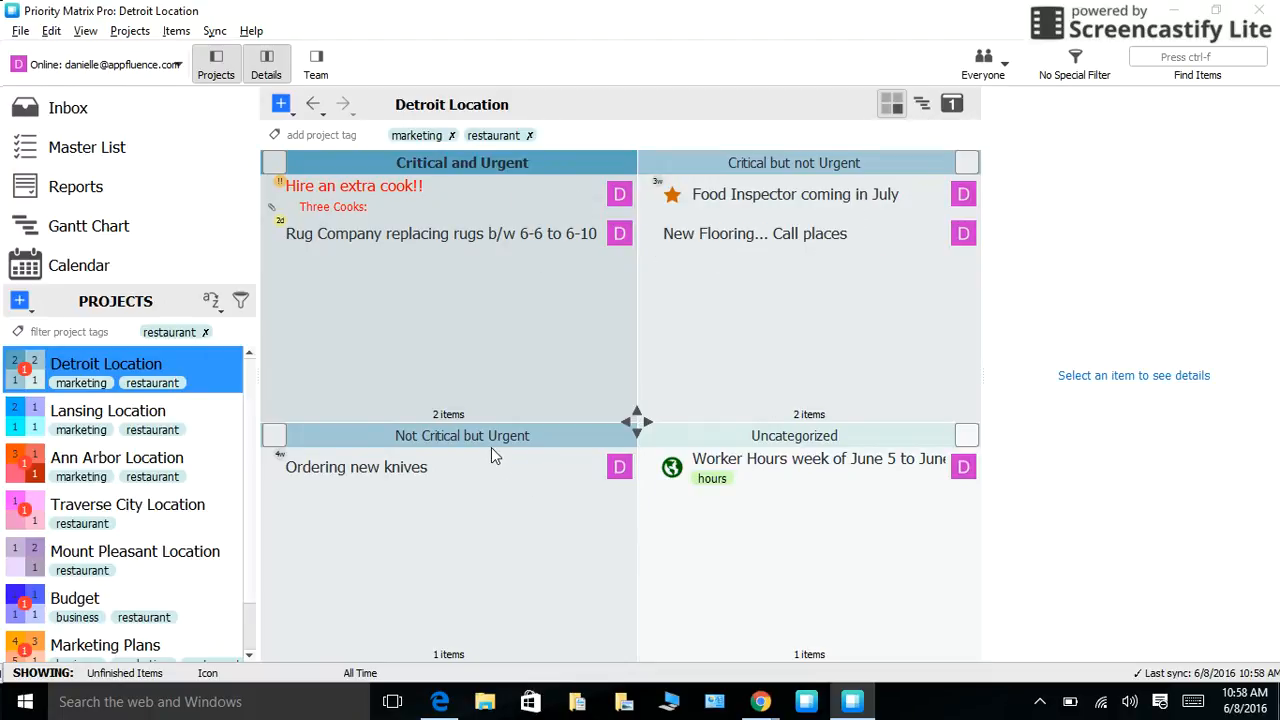
mouse_move(823, 463)
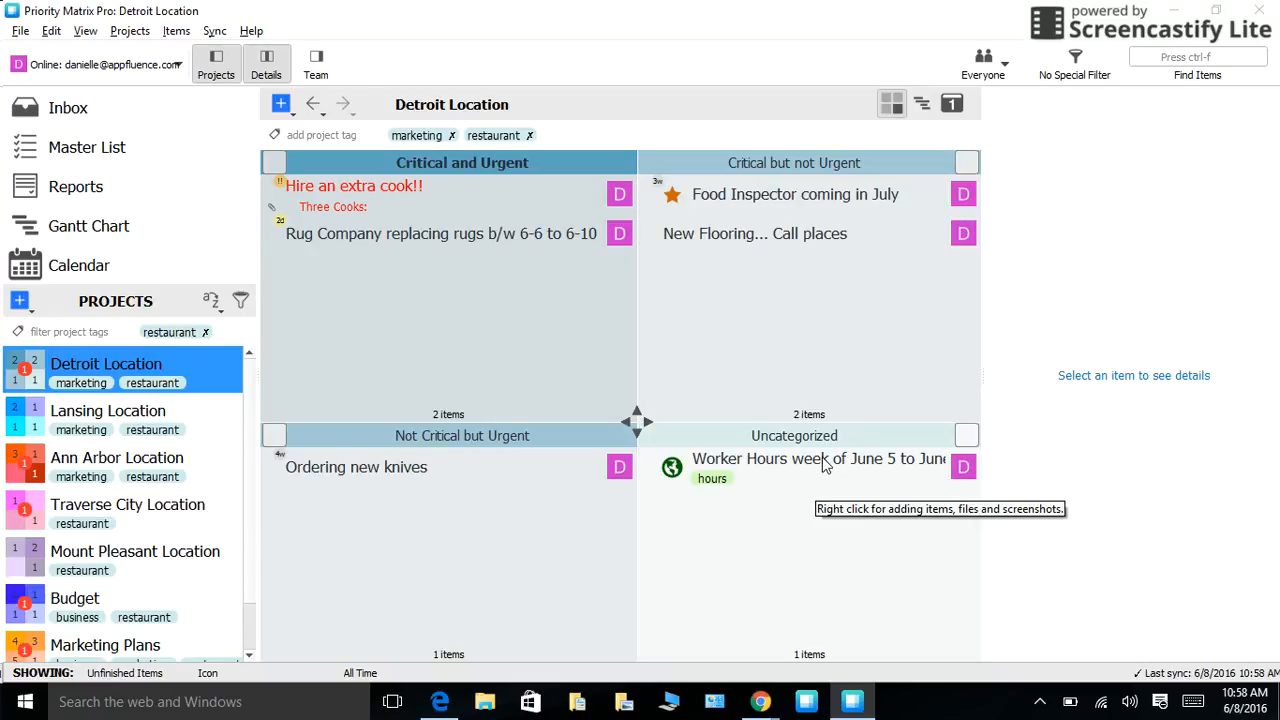
left_click(105, 632)
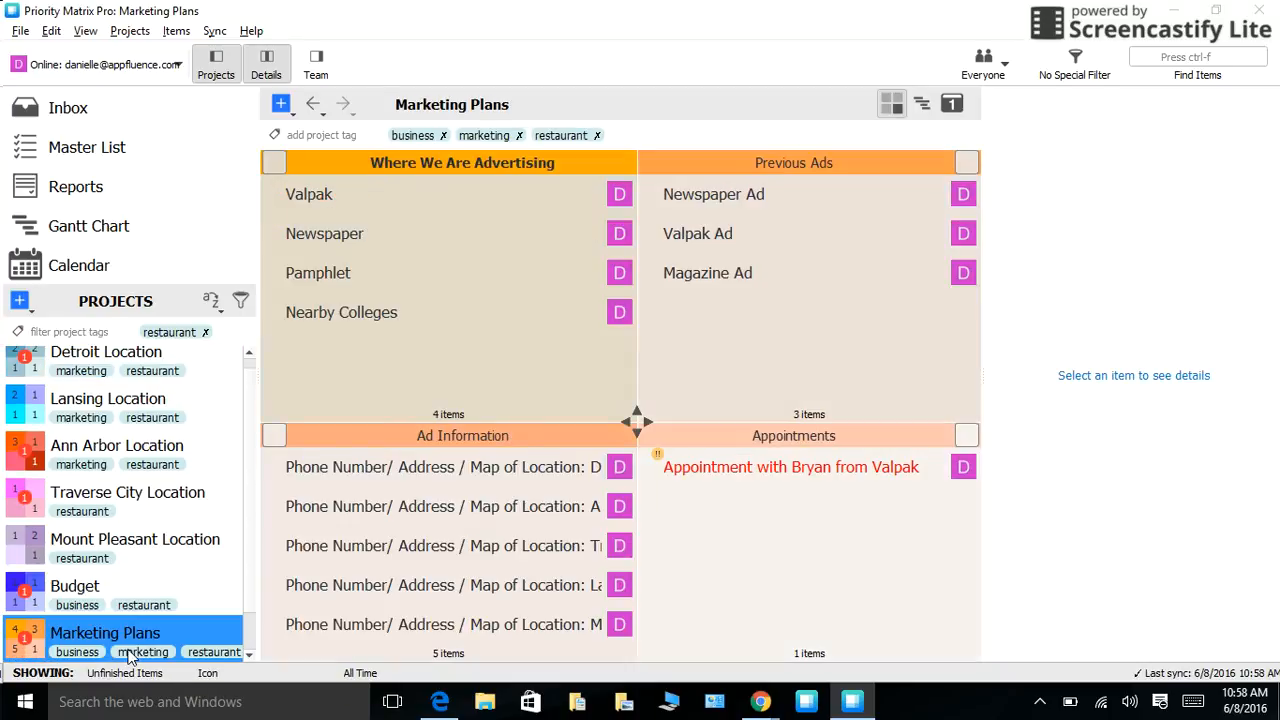
mouse_move(455, 197)
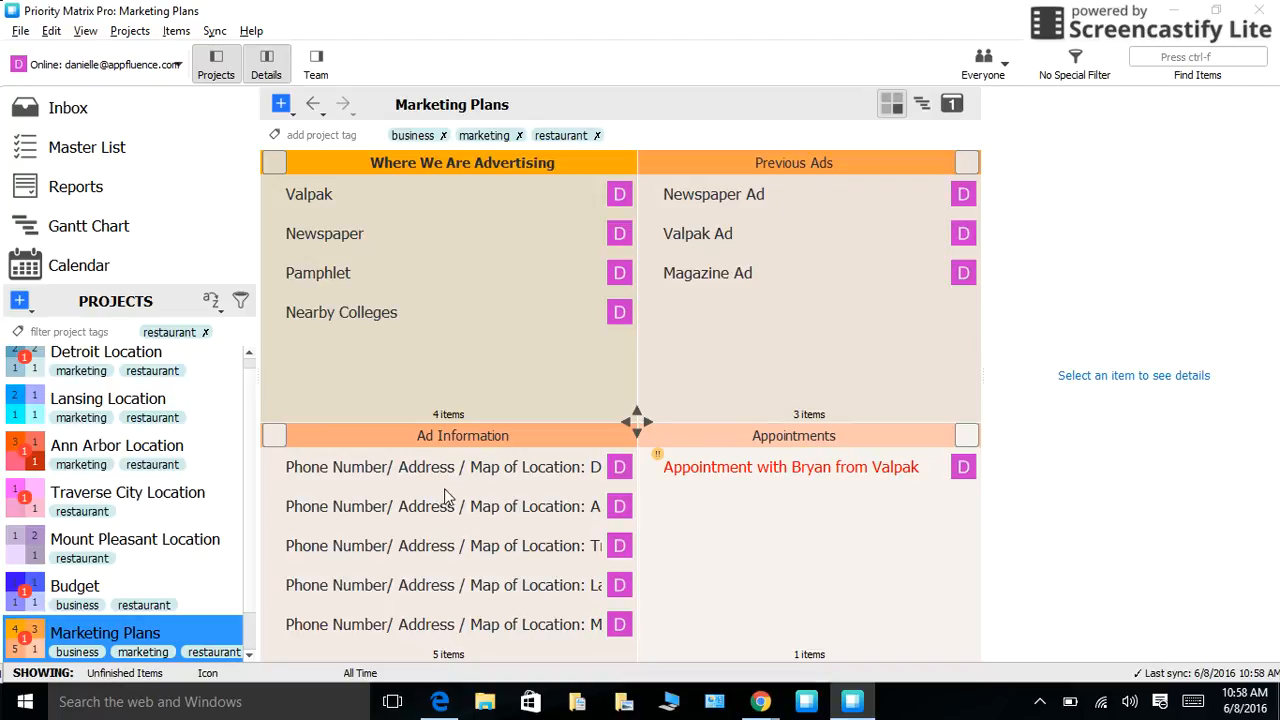
left_click(75, 331)
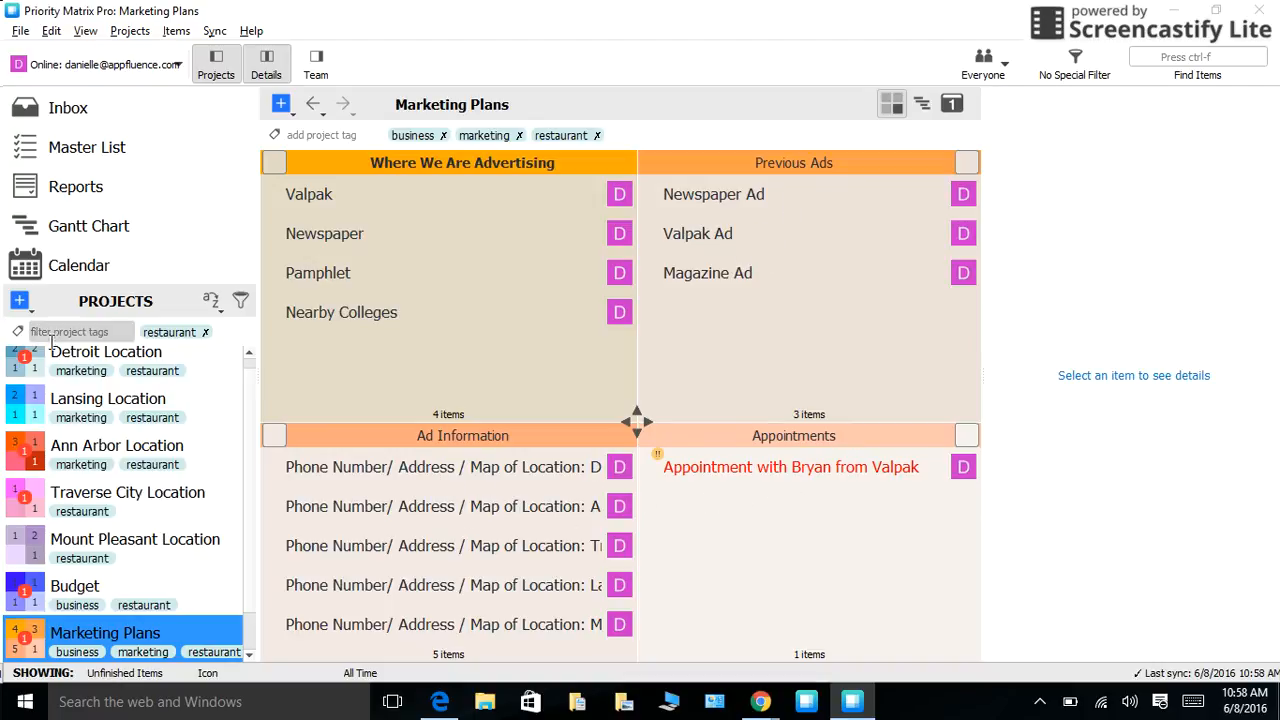
left_click(106, 363)
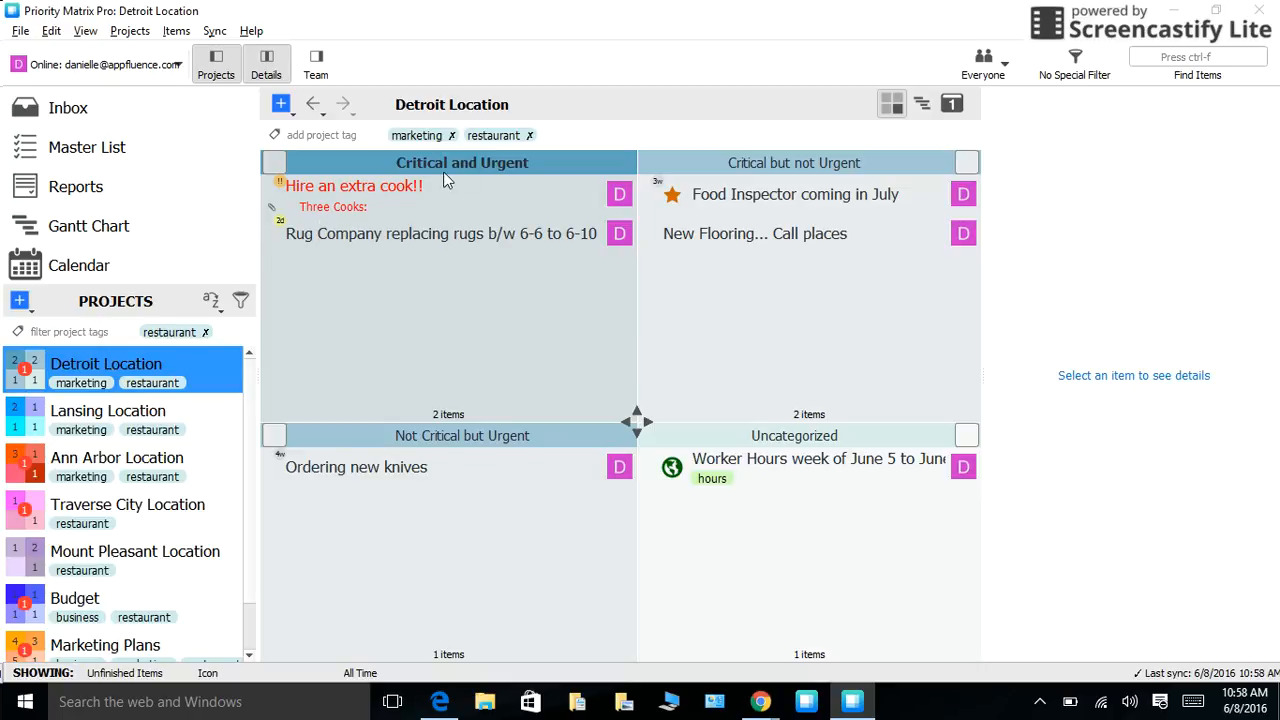
mouse_move(532, 184)
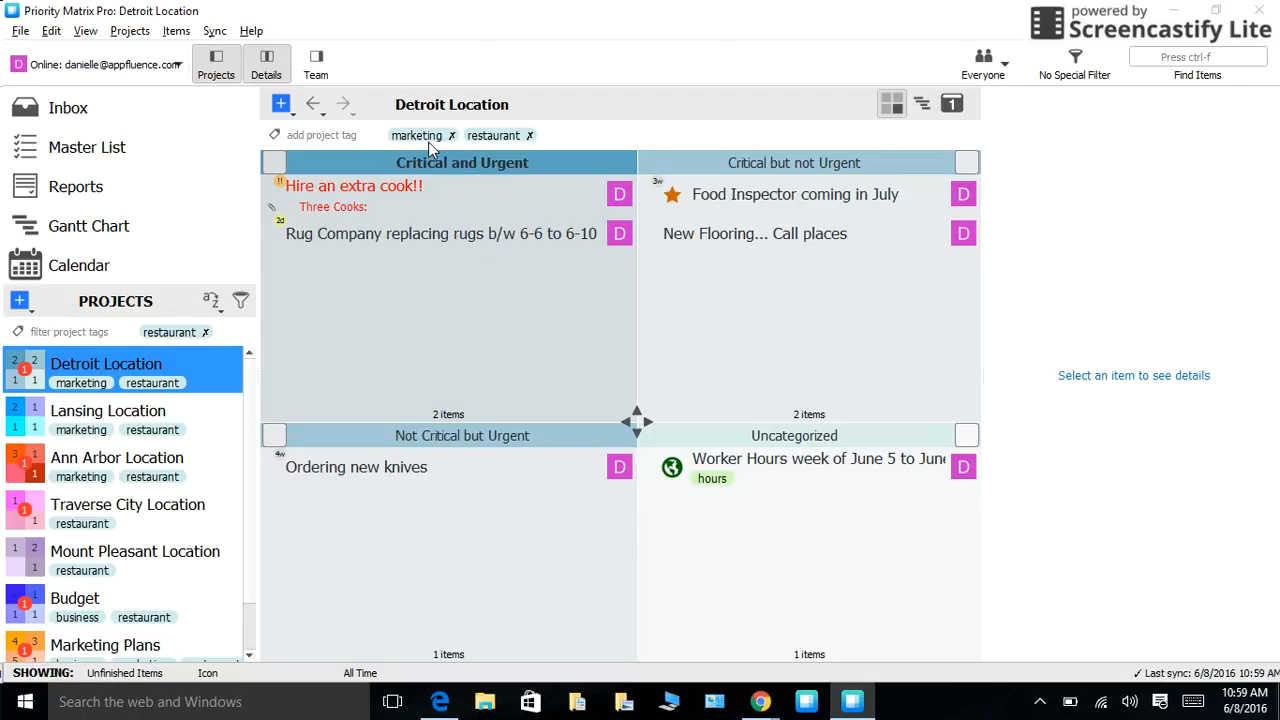
left_click(321, 135)
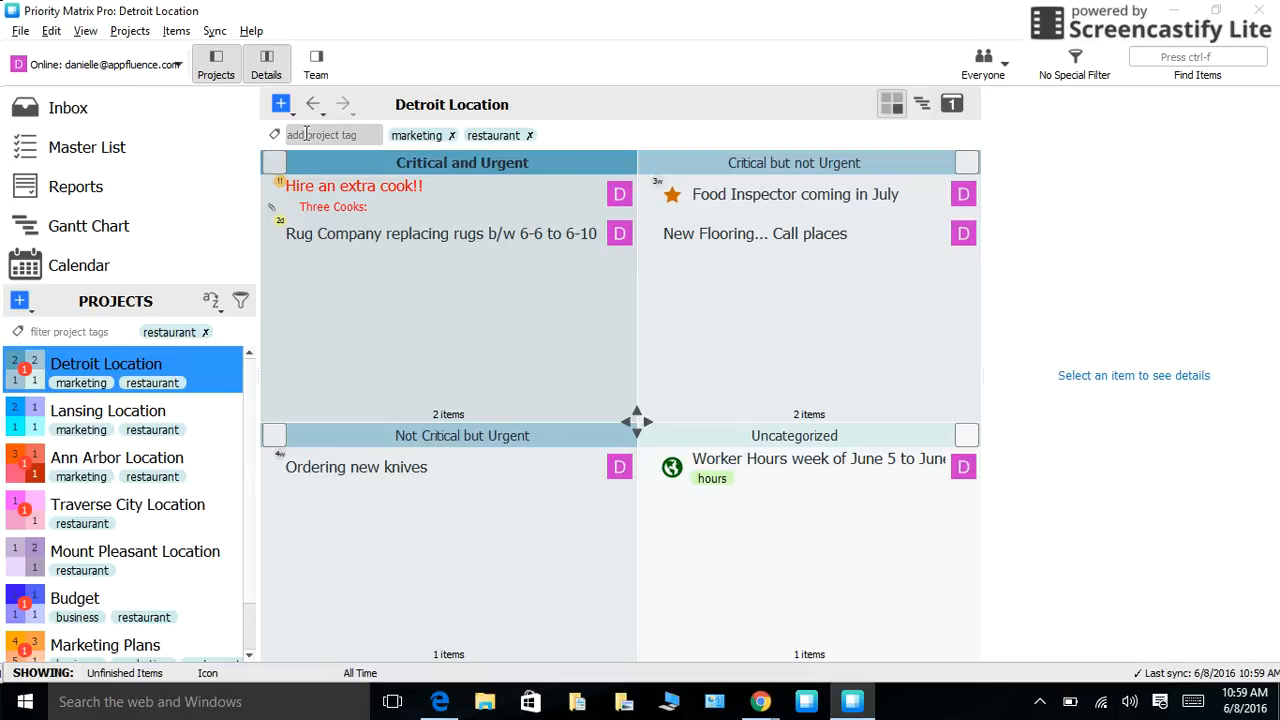
type("ma")
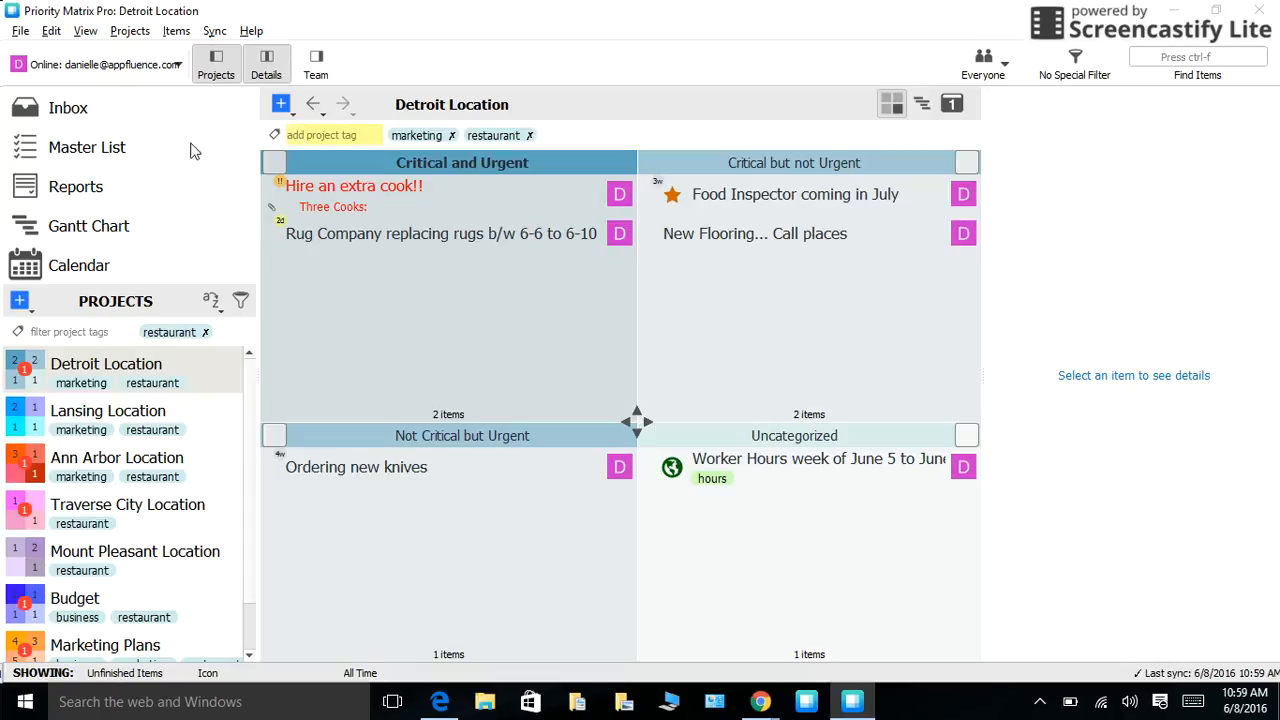
mouse_move(20, 332)
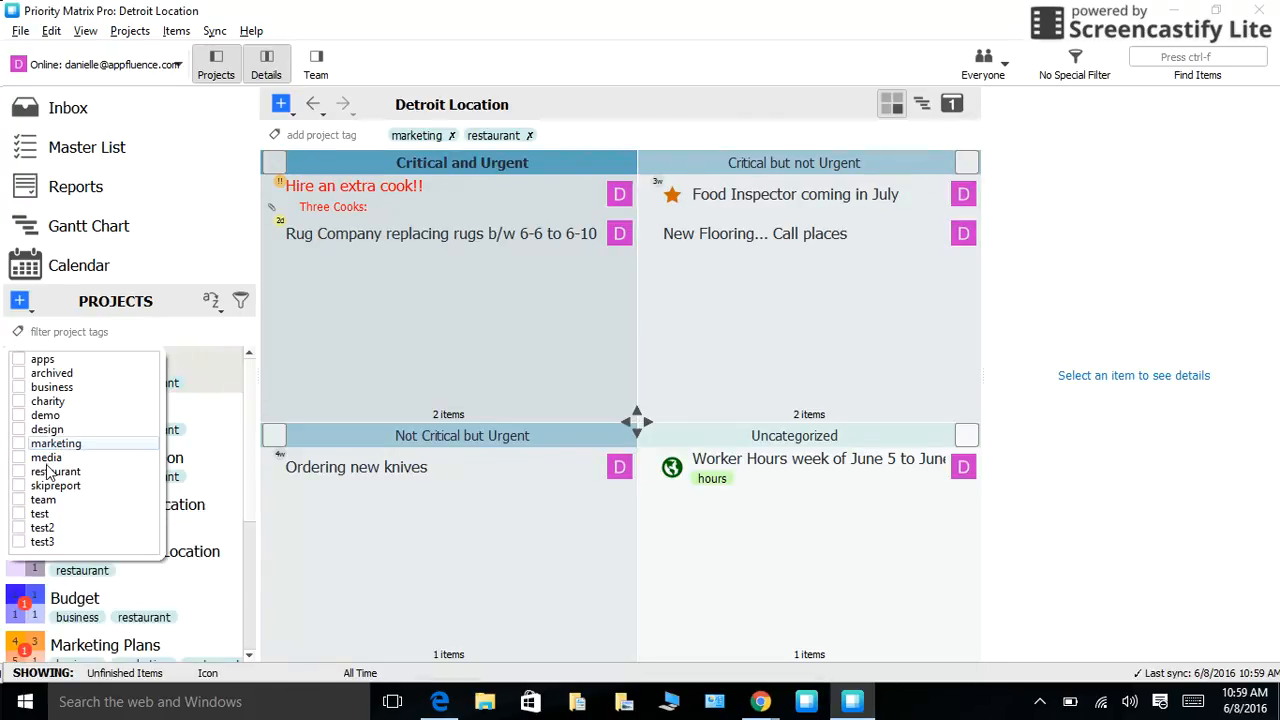
- Dismiss the tag list while keeping the restaurant tag filter on Detroit Location
left_click(55, 485)
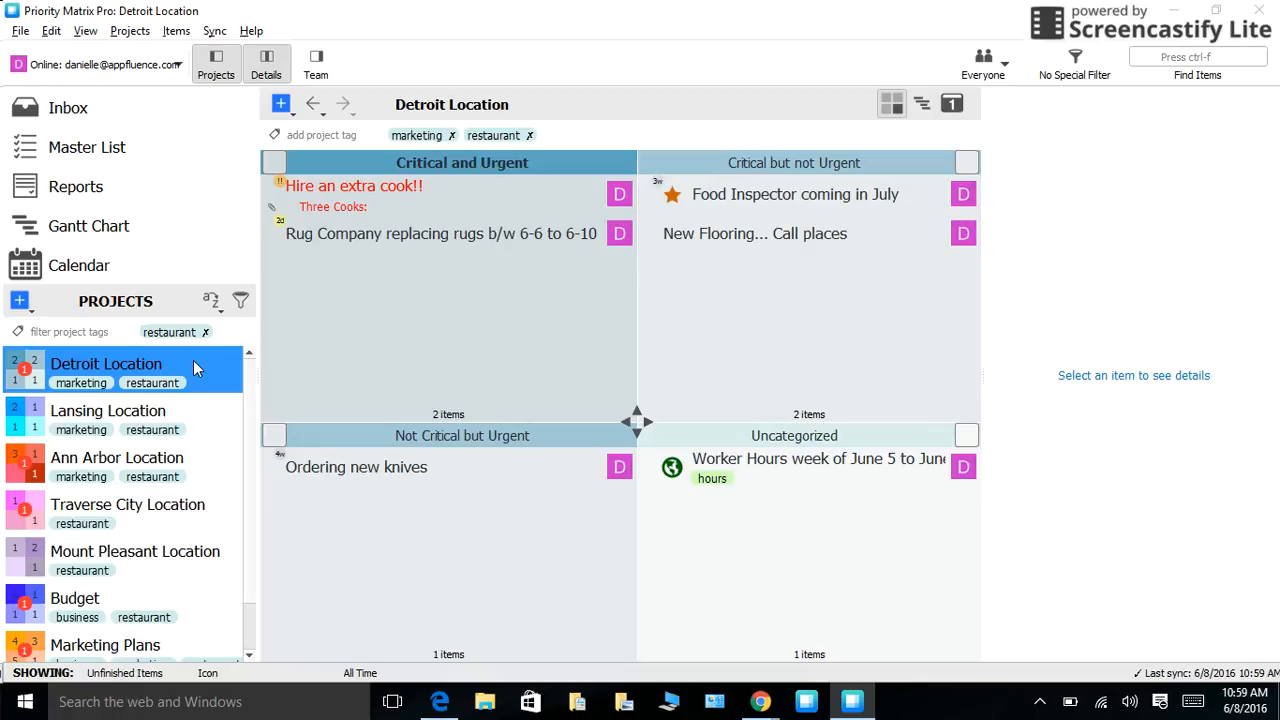
mouse_move(398, 190)
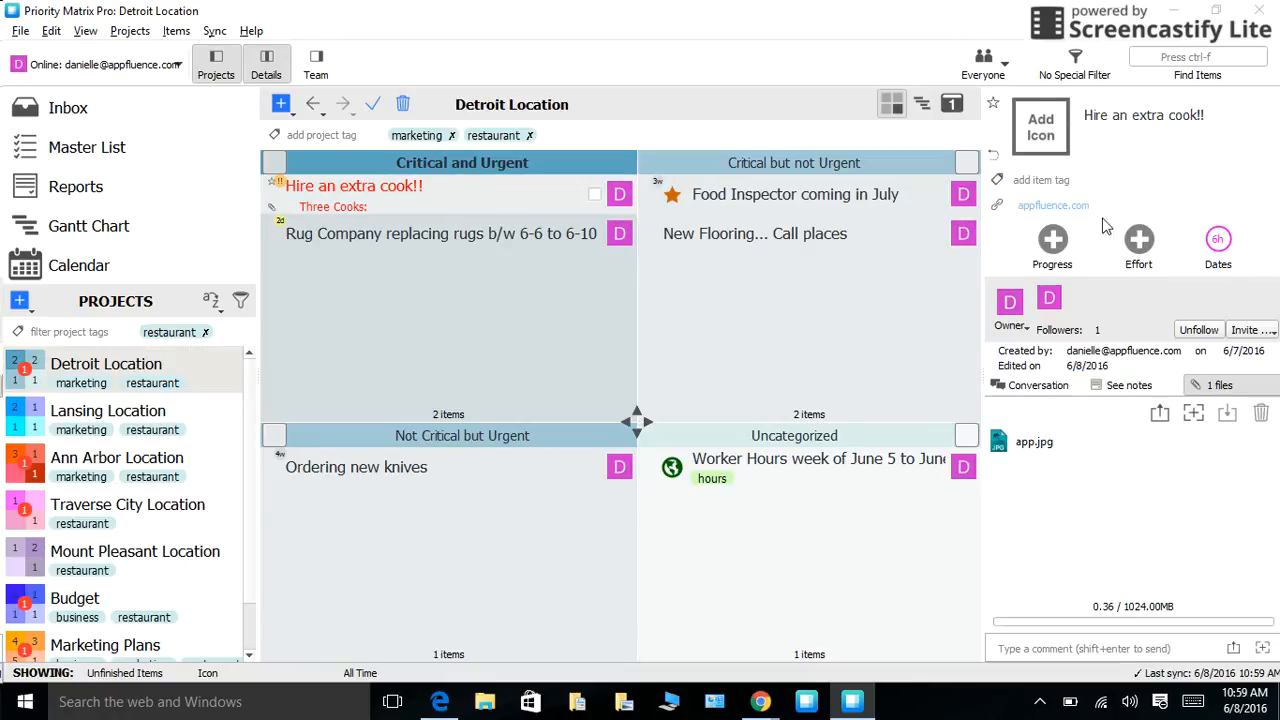
- Review the Hire an extra cook!! notes and attached app.jpg, then go to the Master List
left_click(1218, 240)
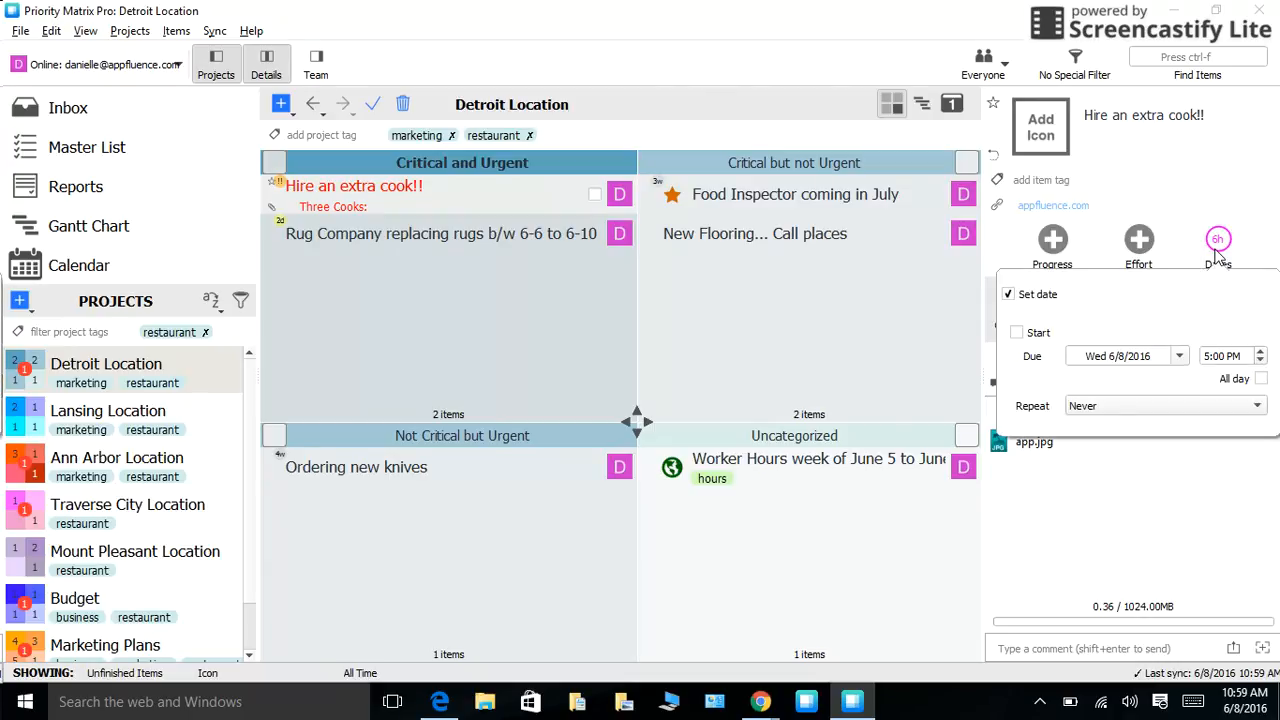
left_click(1218, 245)
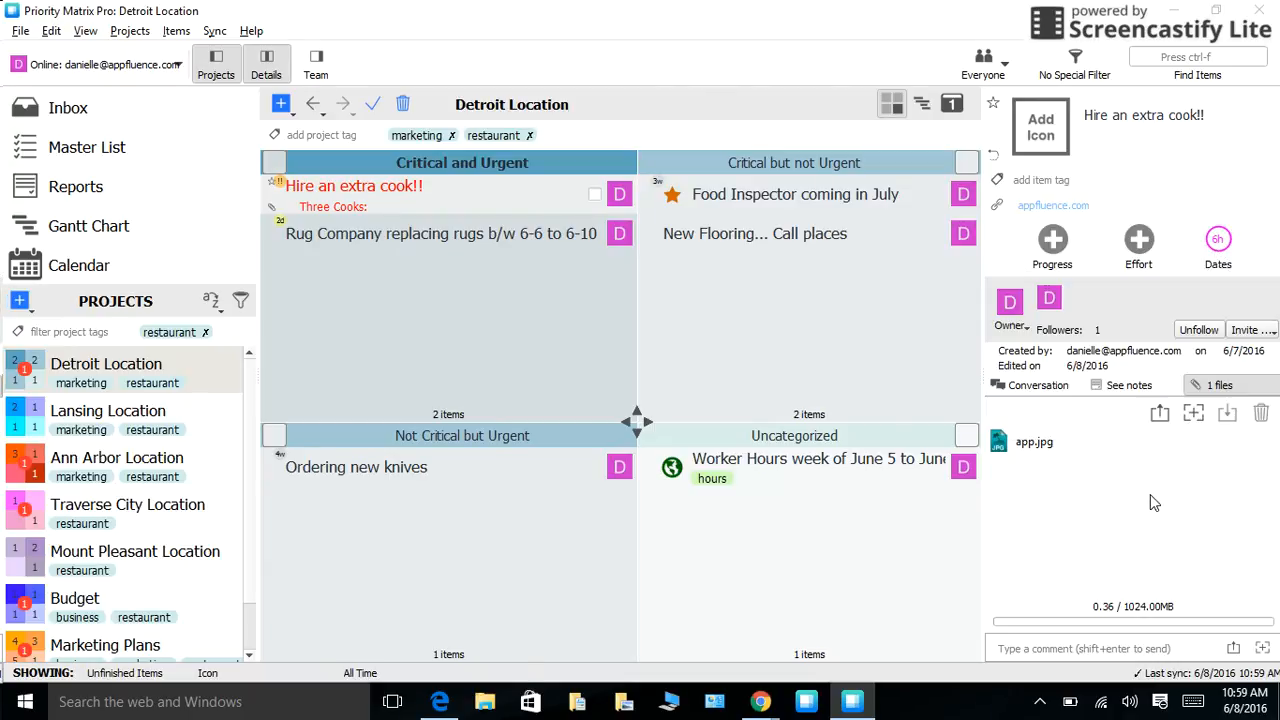
left_click(1129, 385)
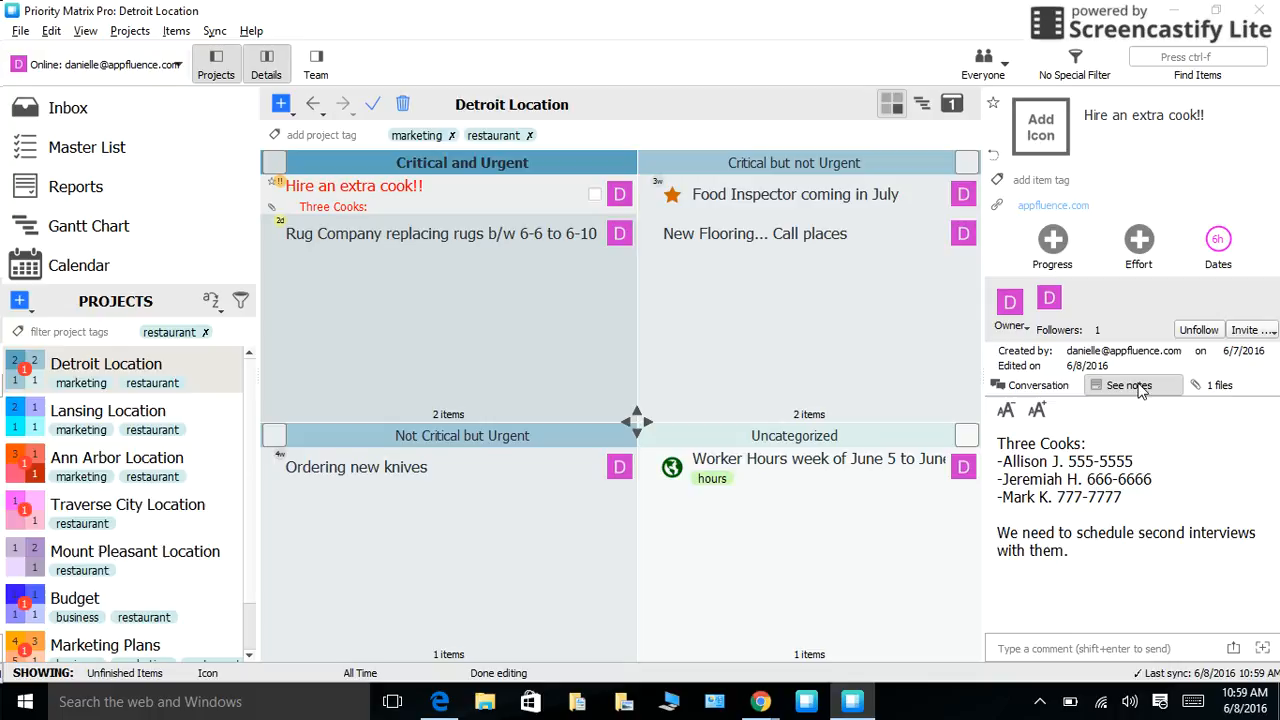
left_click(1219, 385)
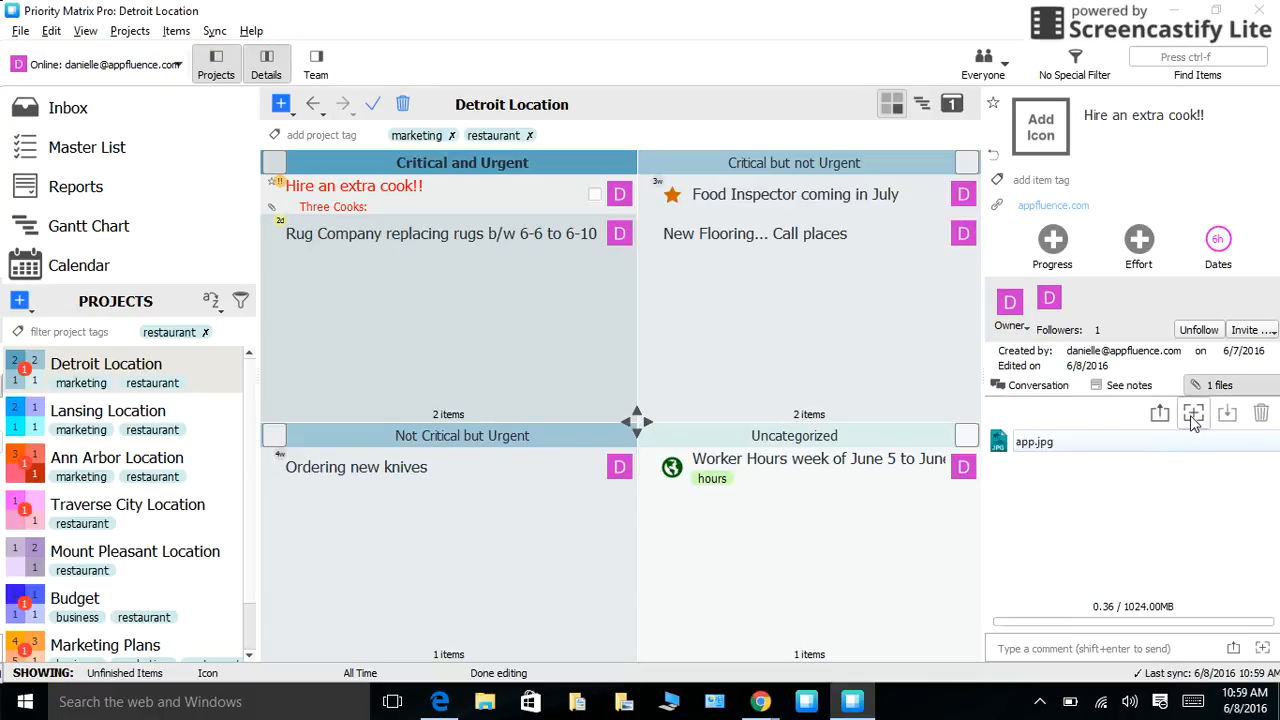
mouse_move(1194, 413)
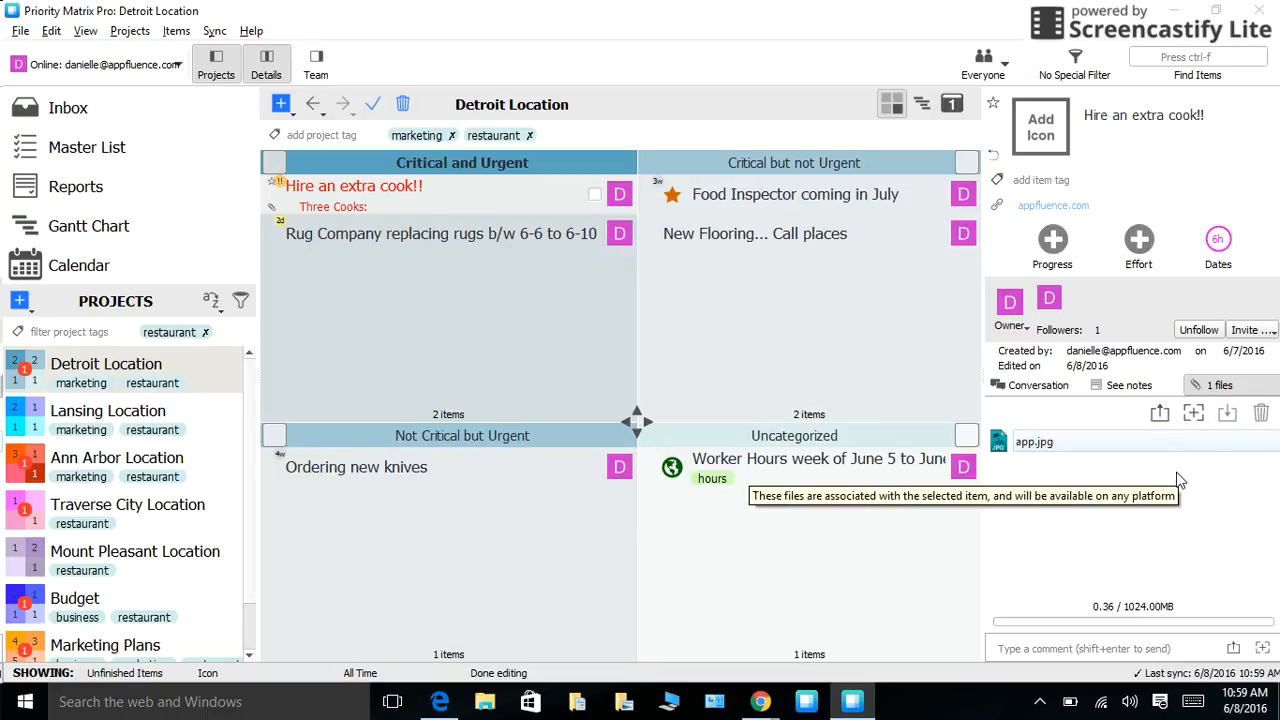
mouse_move(678, 394)
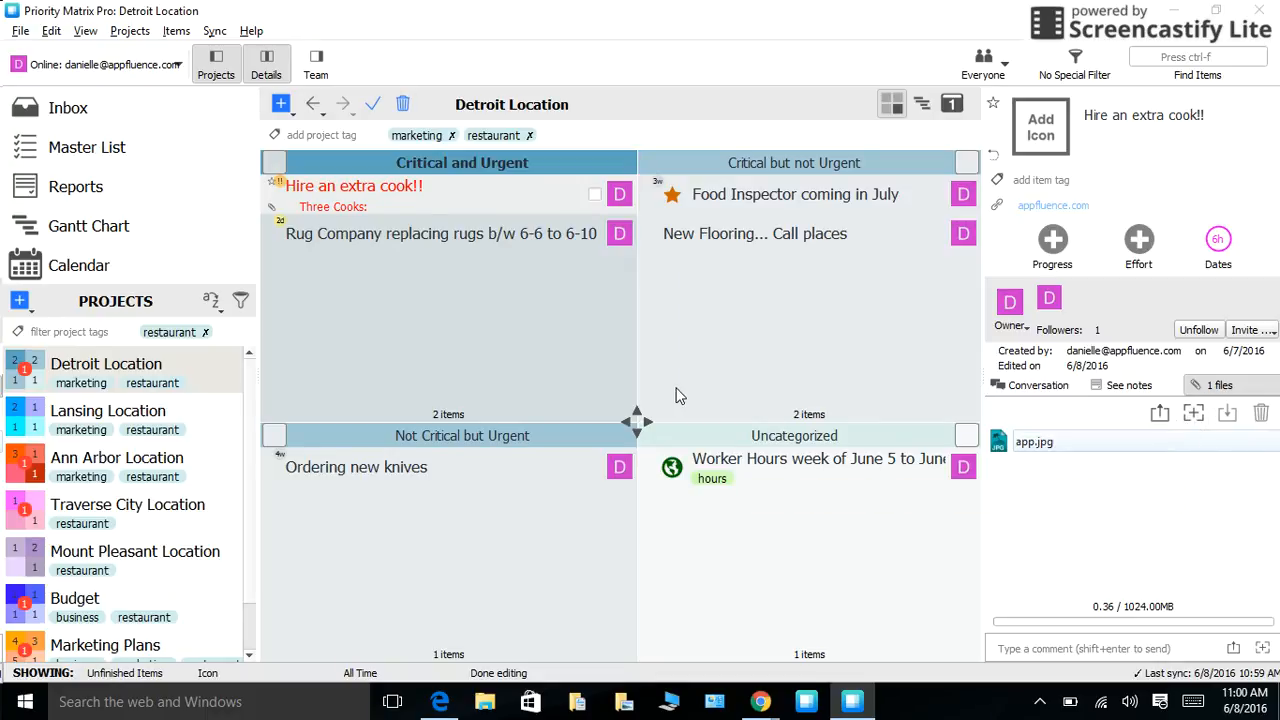
mouse_move(530, 340)
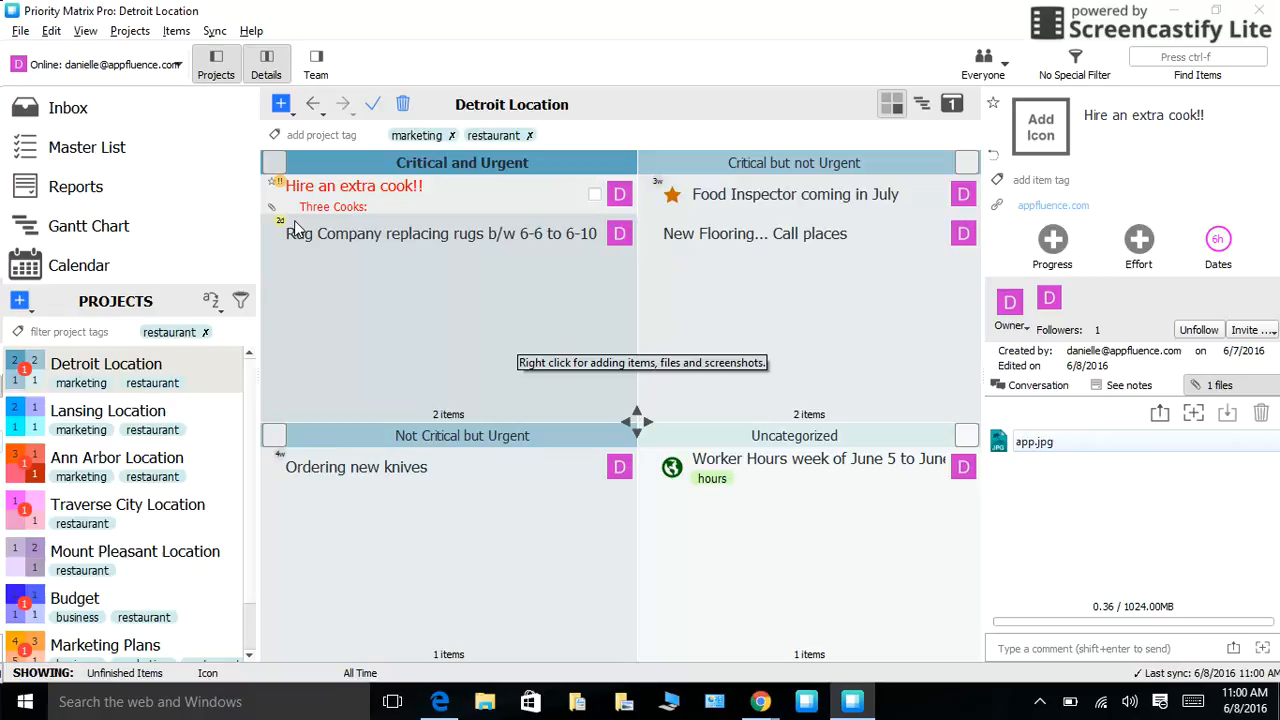
left_click(87, 147)
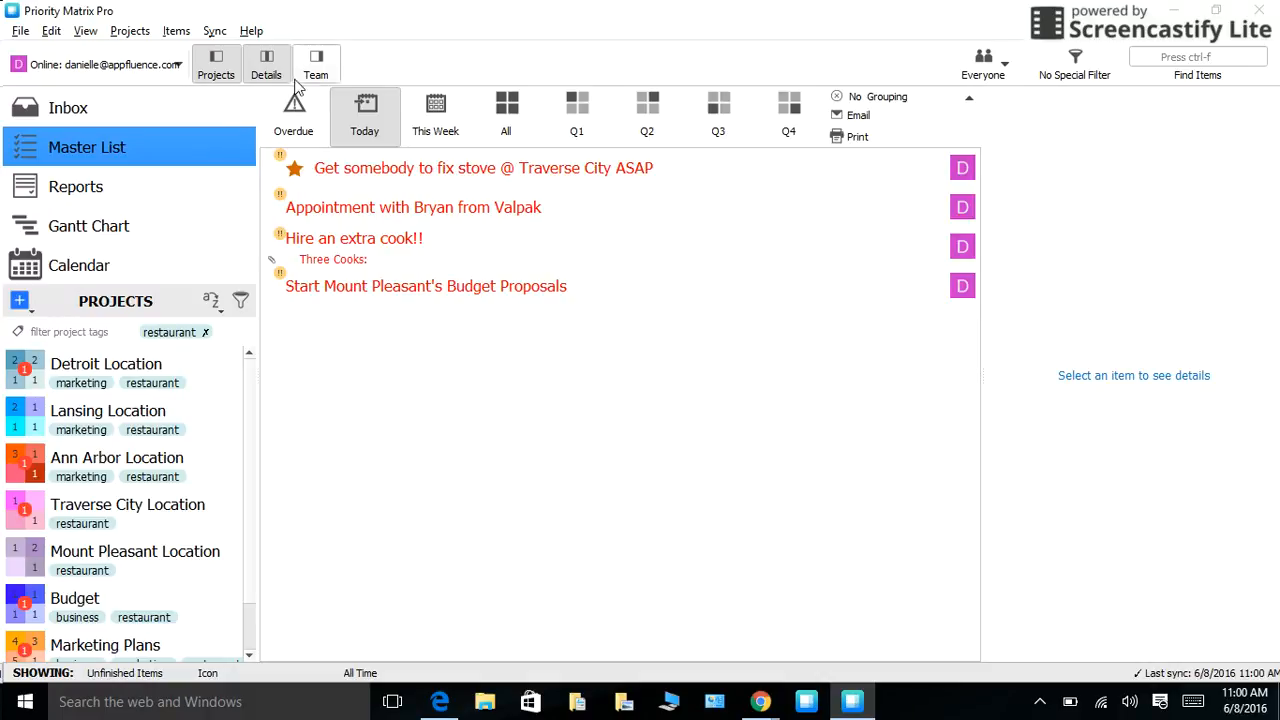
- Show Overdue items in the Master List, then switch to All items
left_click(293, 115)
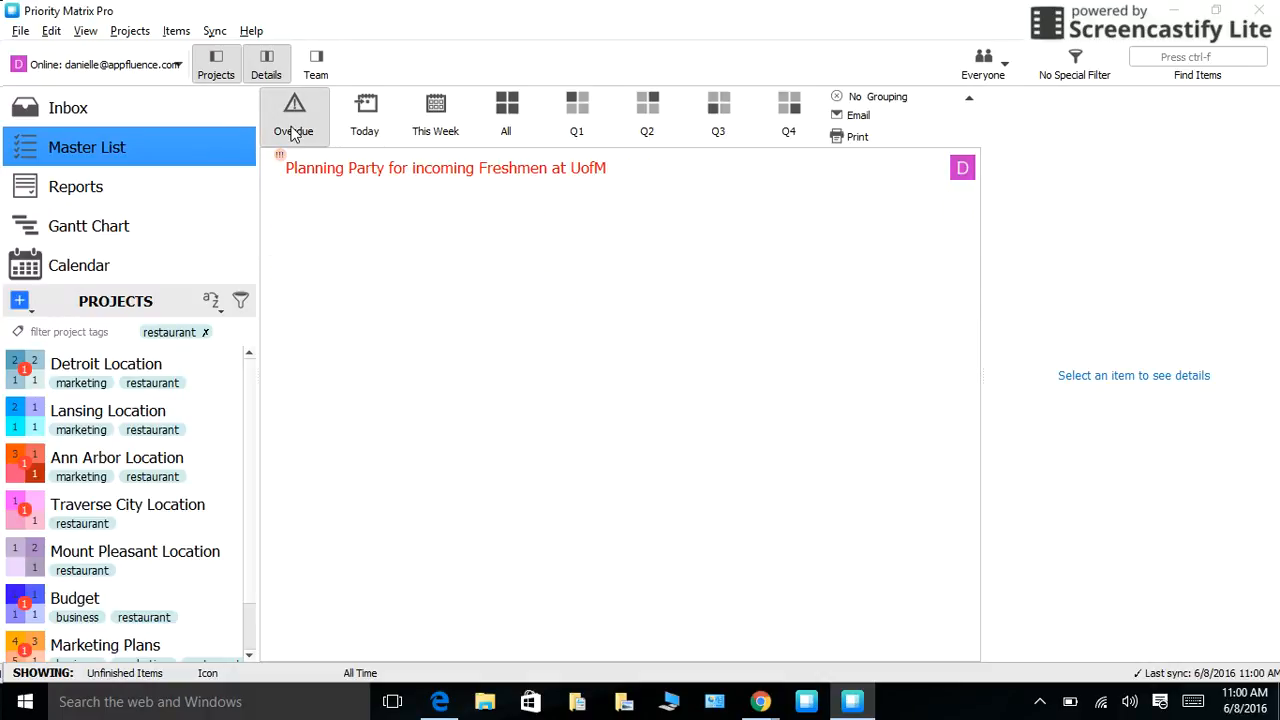
mouse_move(366, 115)
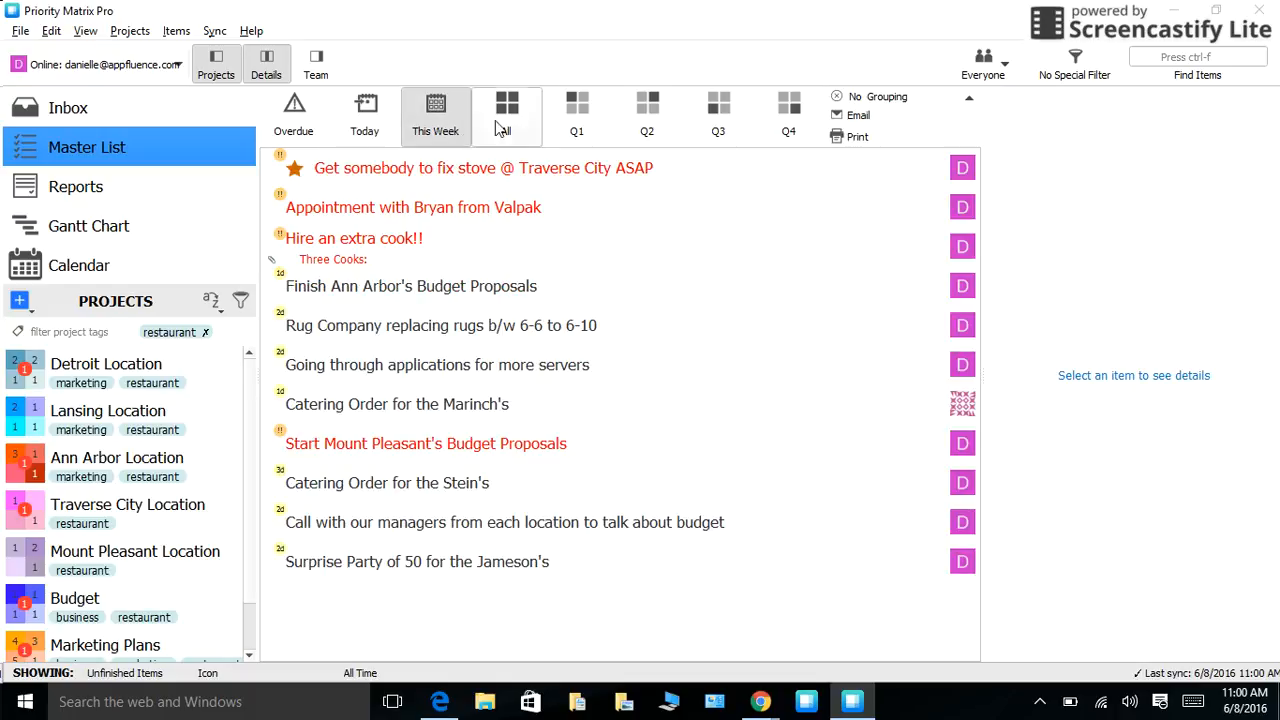
left_click(505, 115)
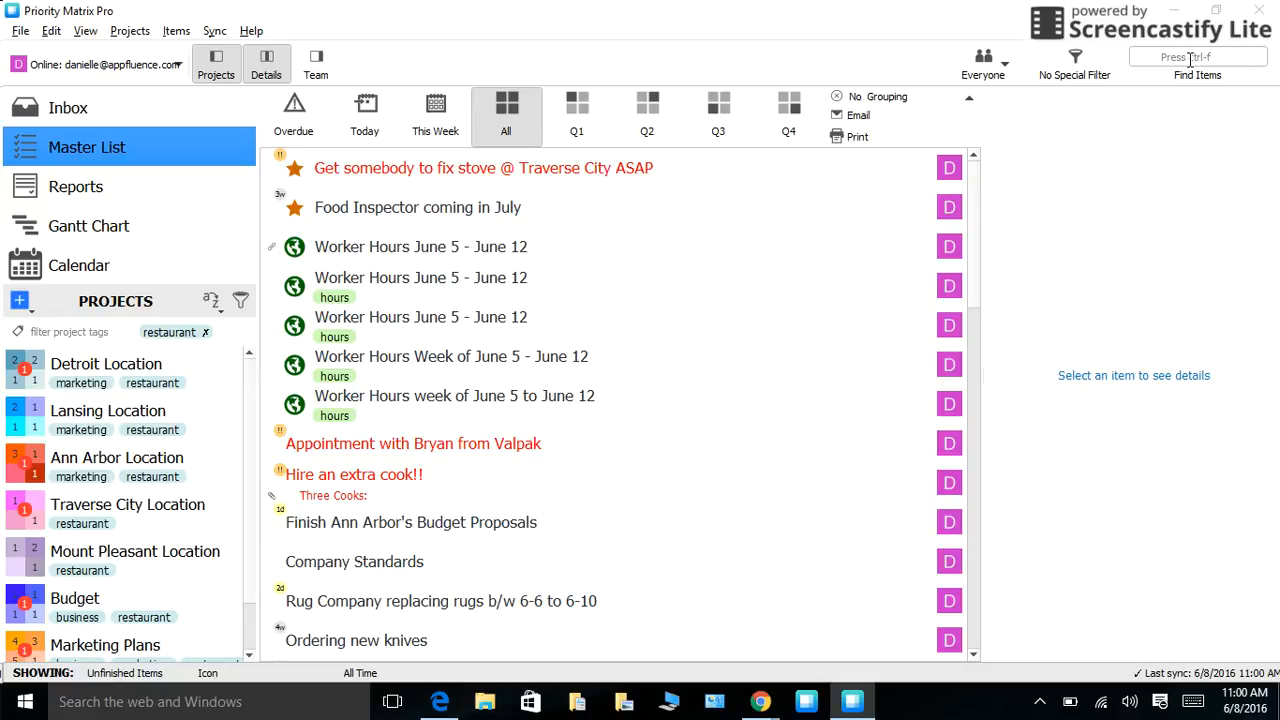
left_click(1197, 56)
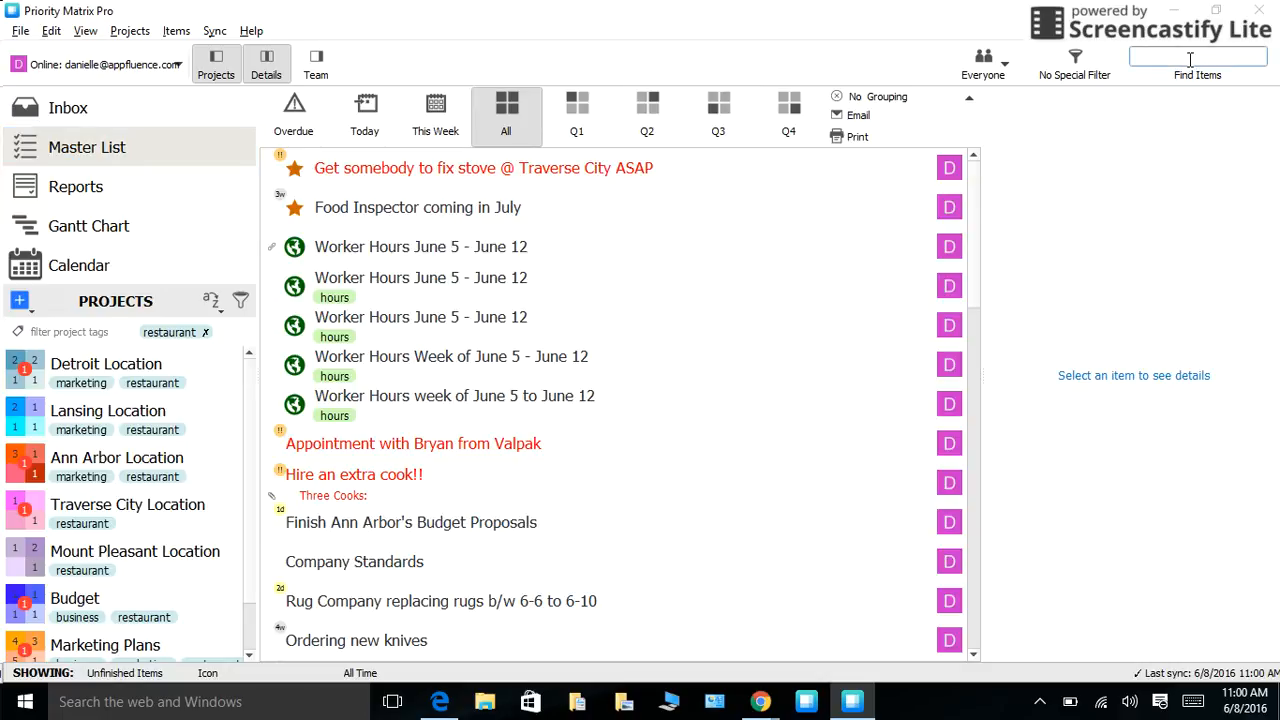
type("hours")
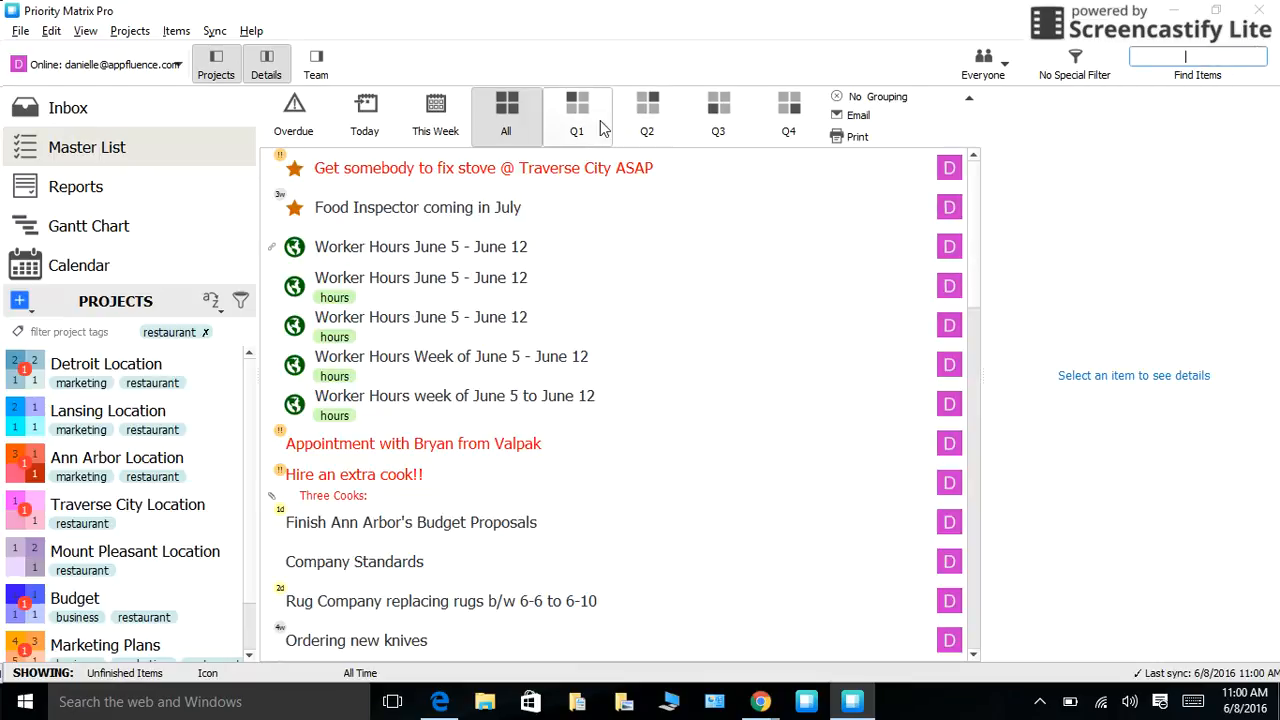
left_click(577, 113)
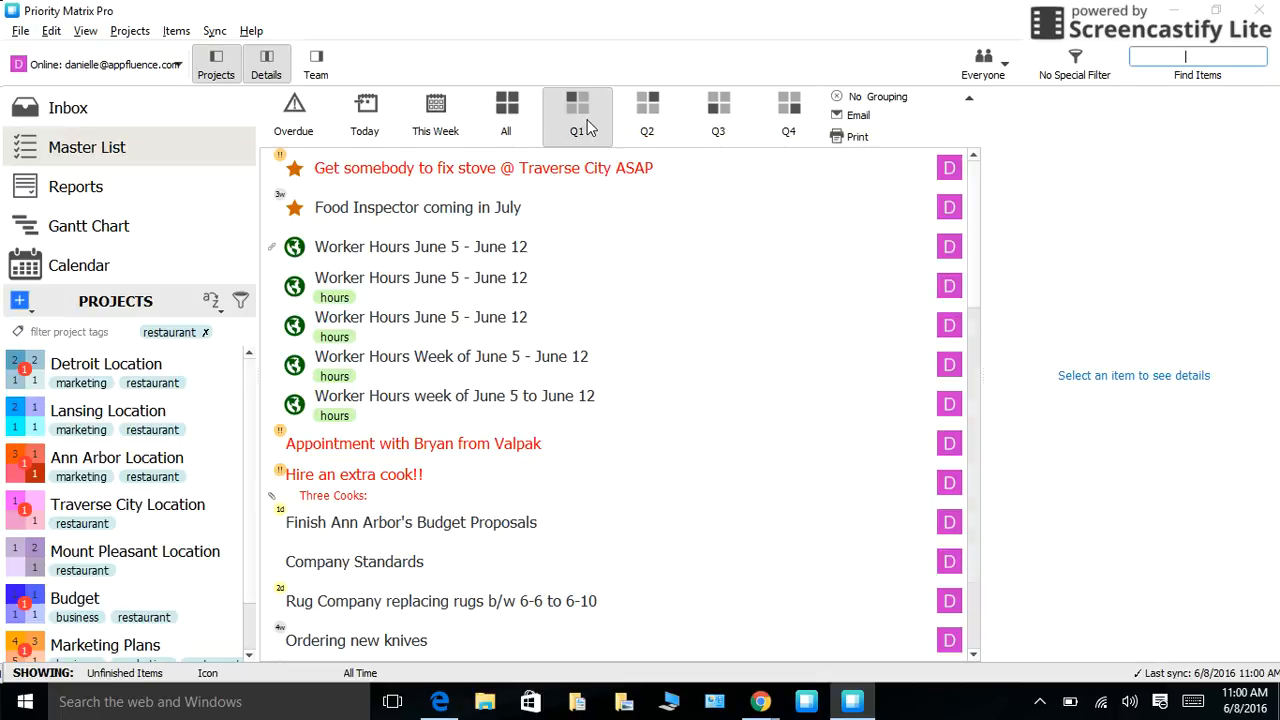
left_click(718, 108)
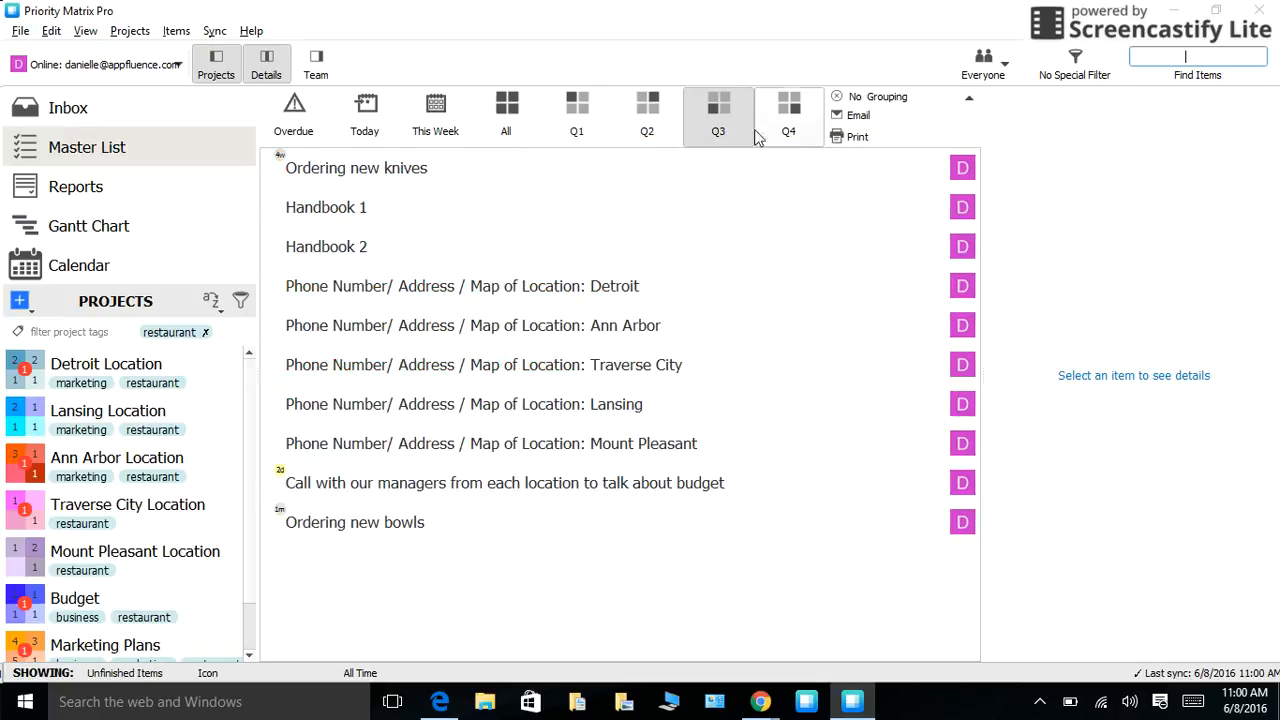
left_click(506, 108)
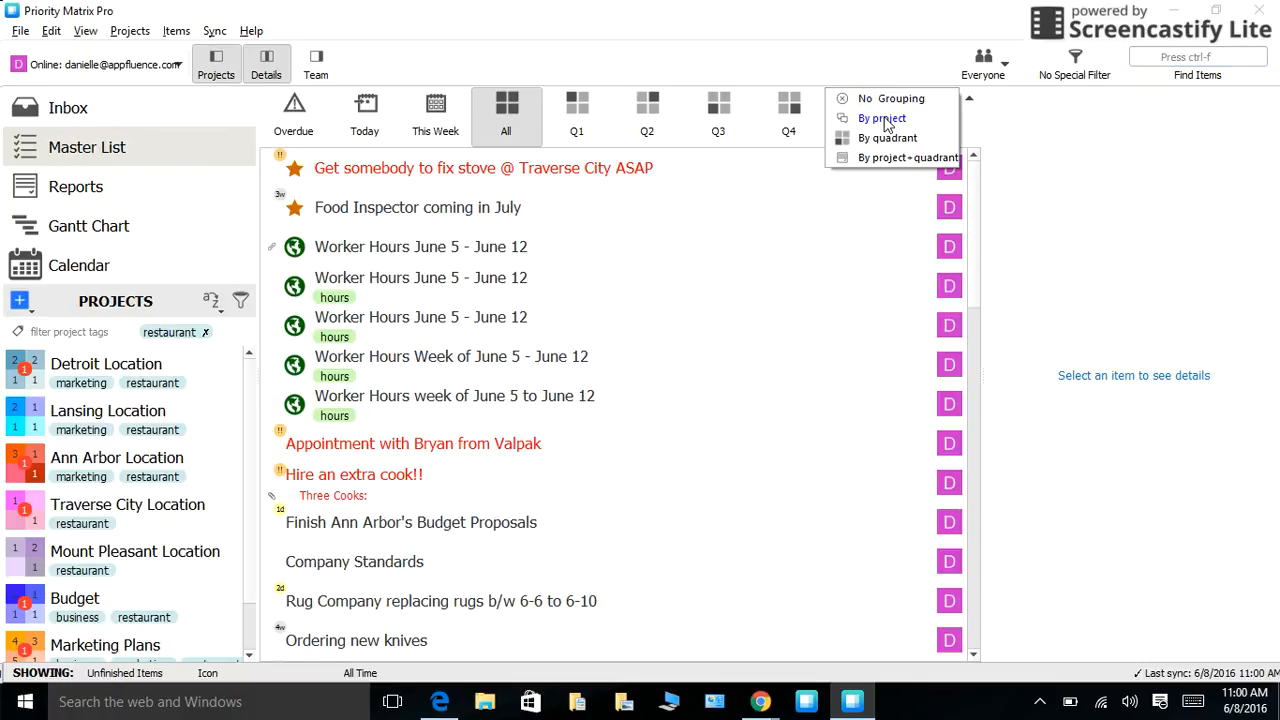
- Group the Master List By project, then By project+quadrant, and scroll through the groups
left_click(882, 118)
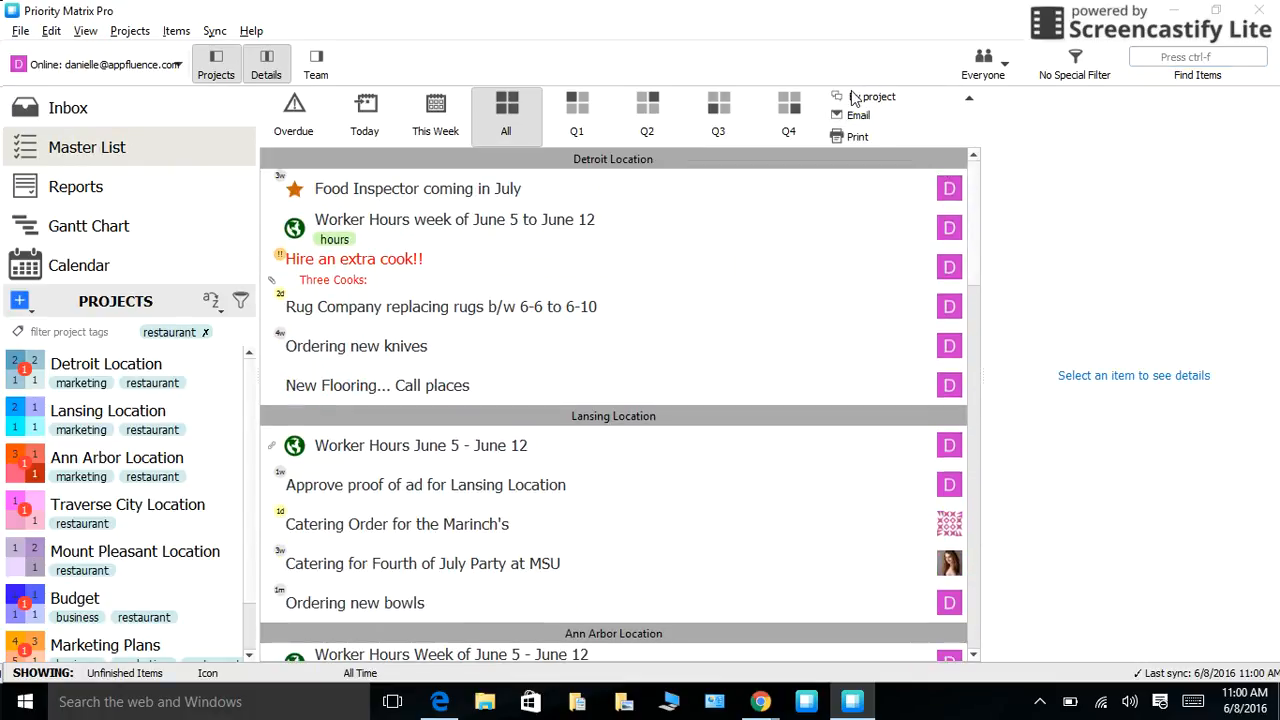
left_click(865, 96)
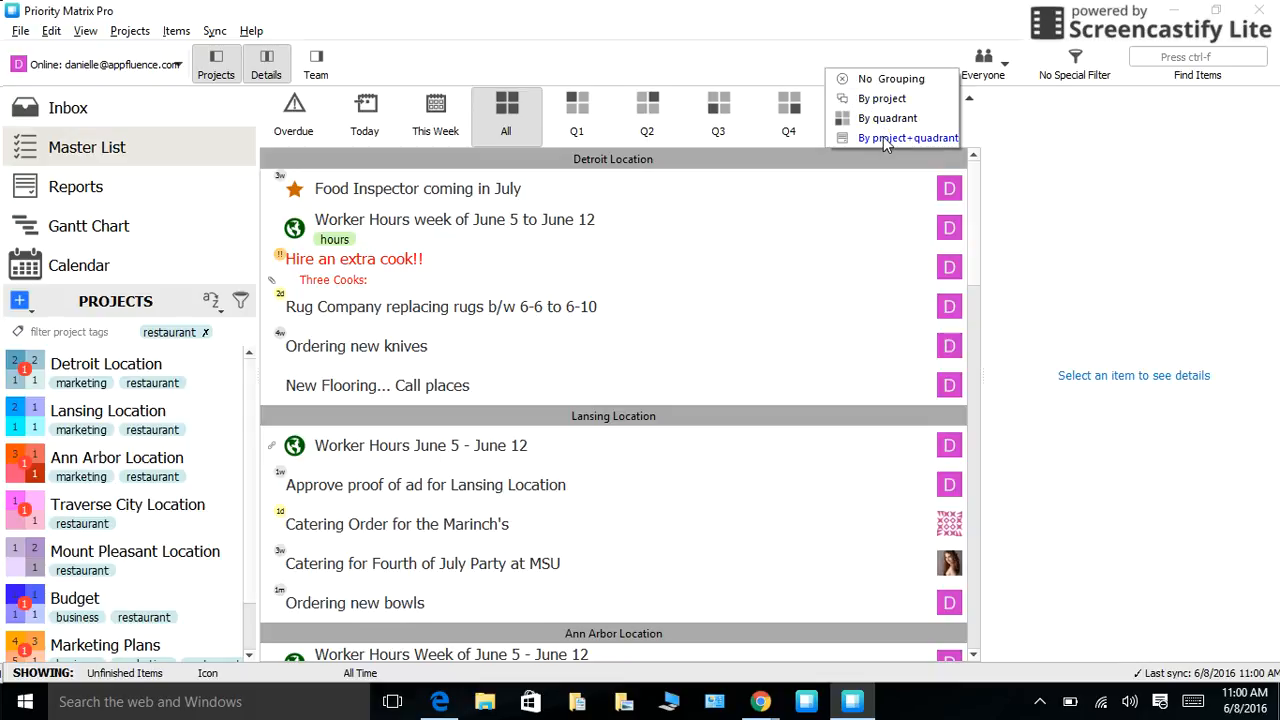
left_click(907, 138)
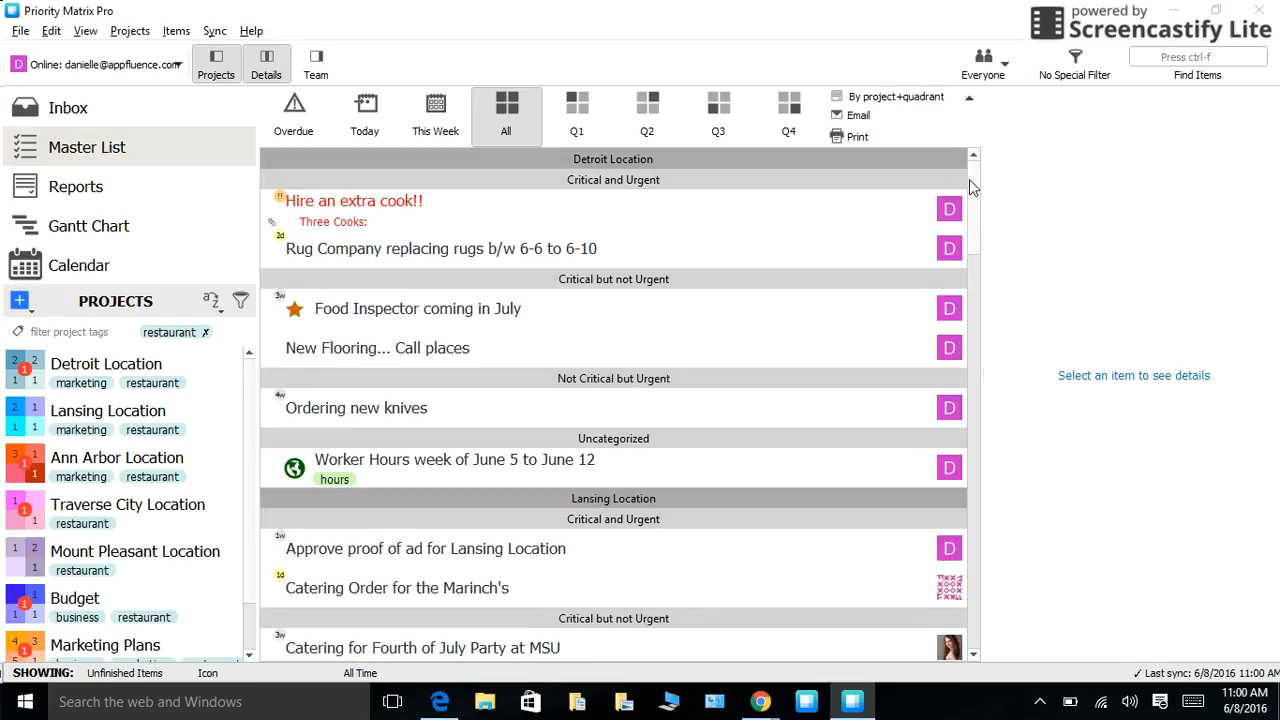
scroll("down", 3)
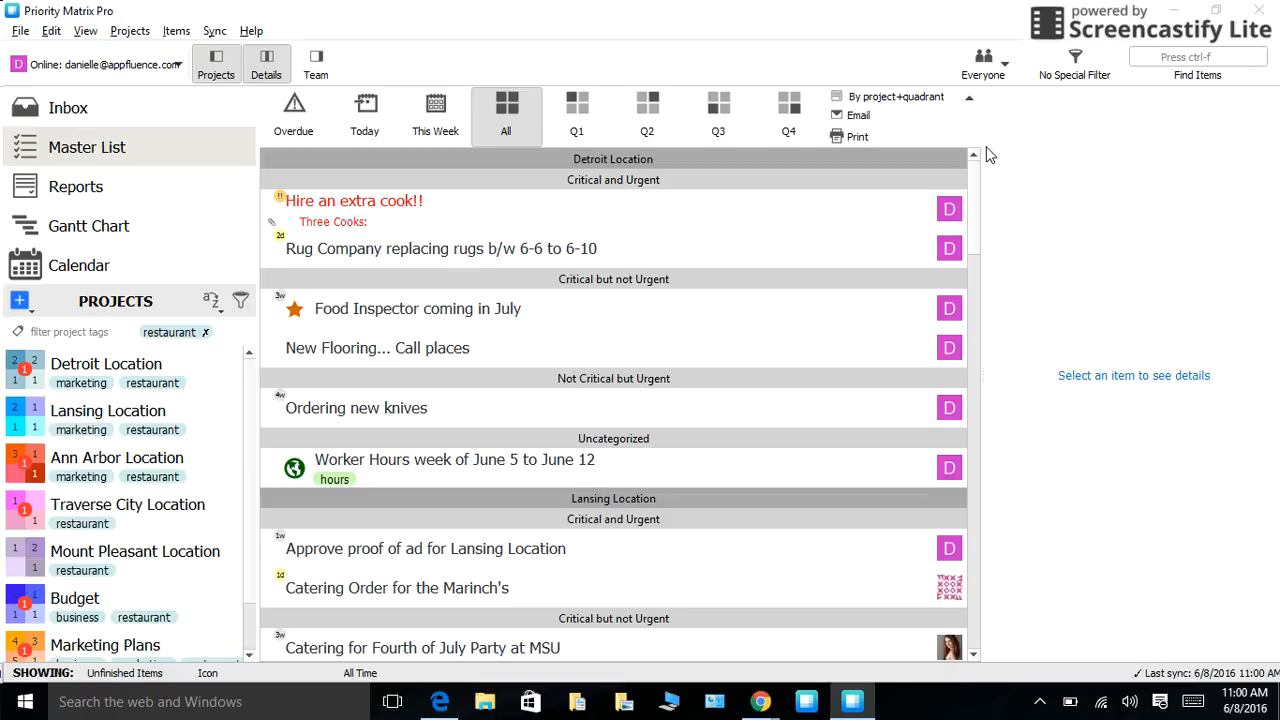
mouse_move(537, 314)
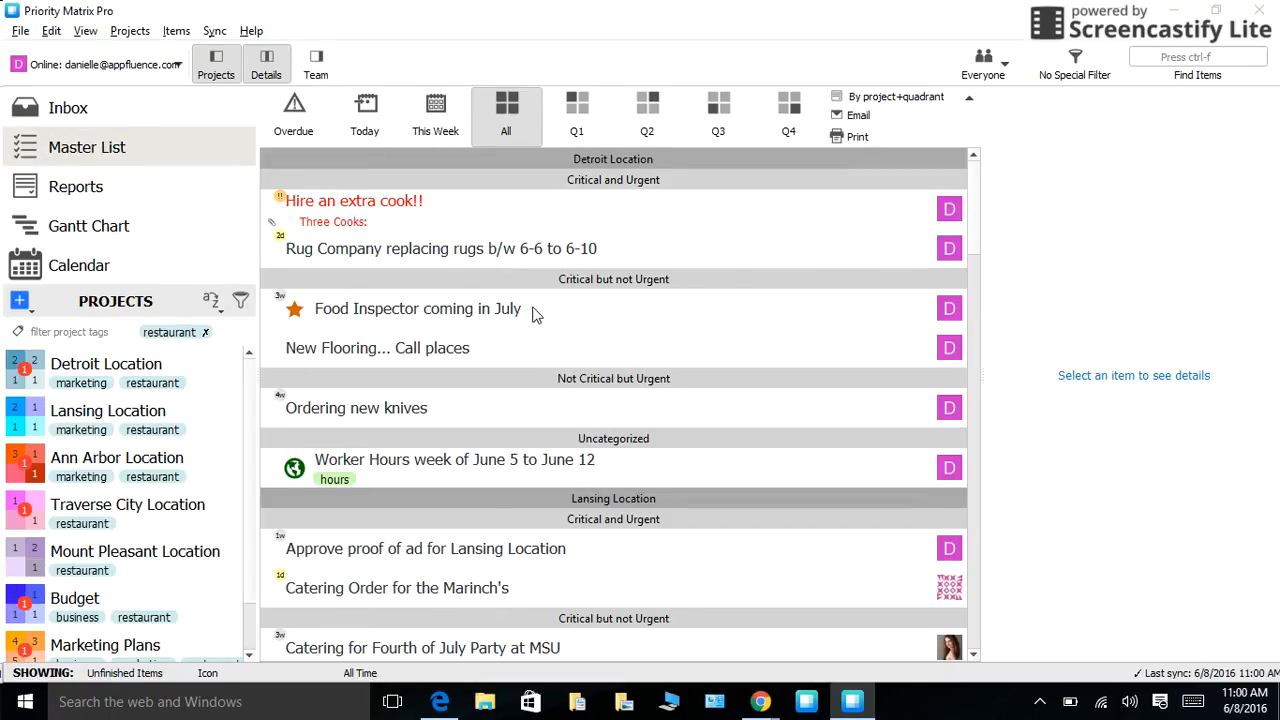
mouse_move(553, 318)
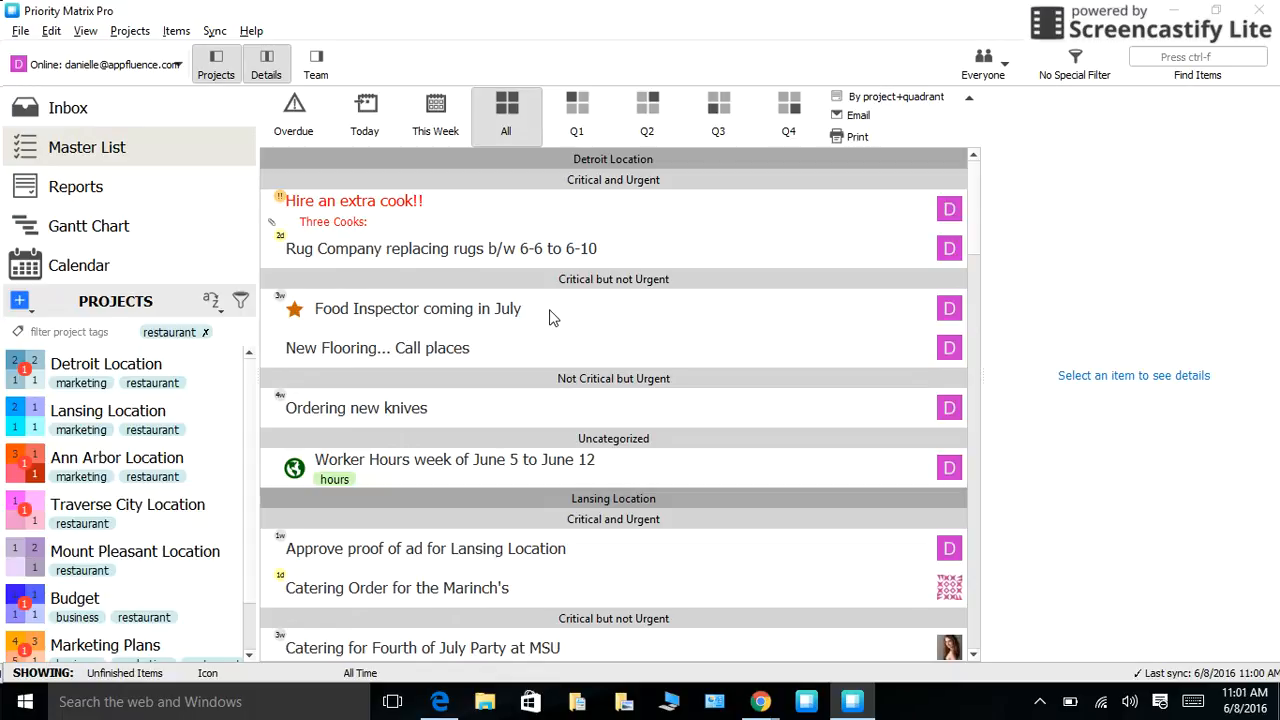
mouse_move(450, 333)
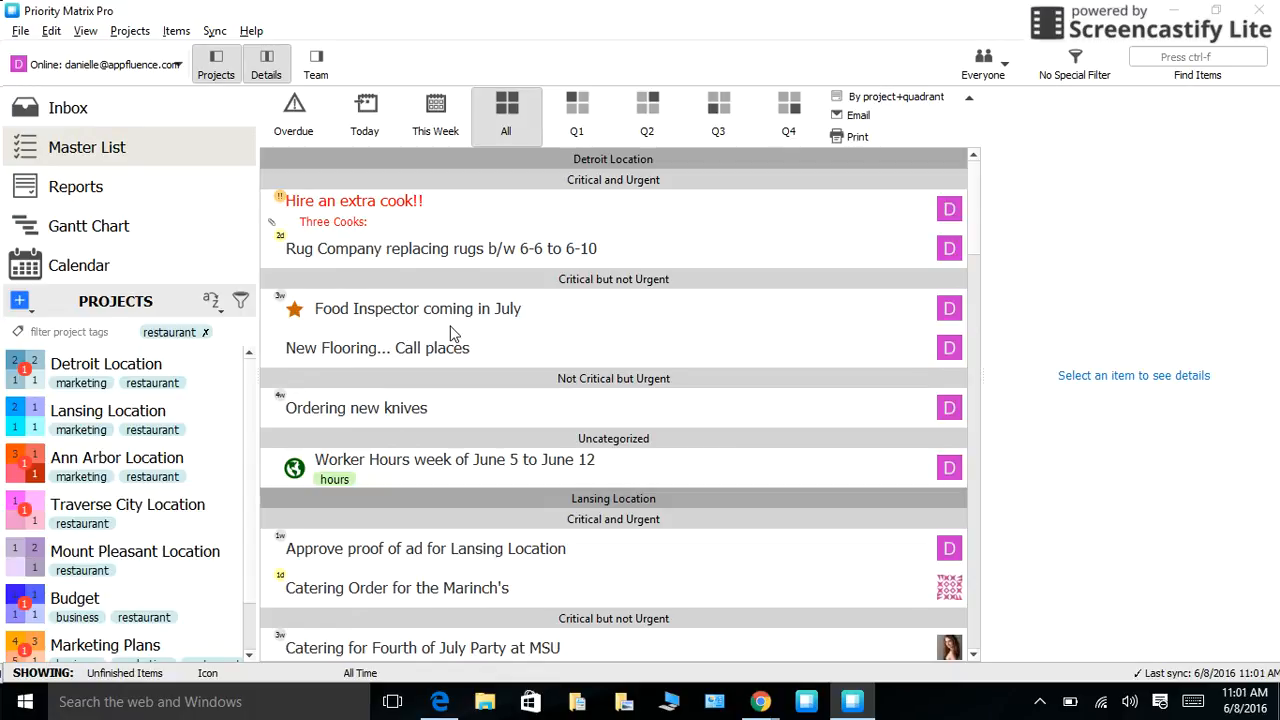
- Switch to the Calendar view showing June 2016 items from all projects
left_click(78, 265)
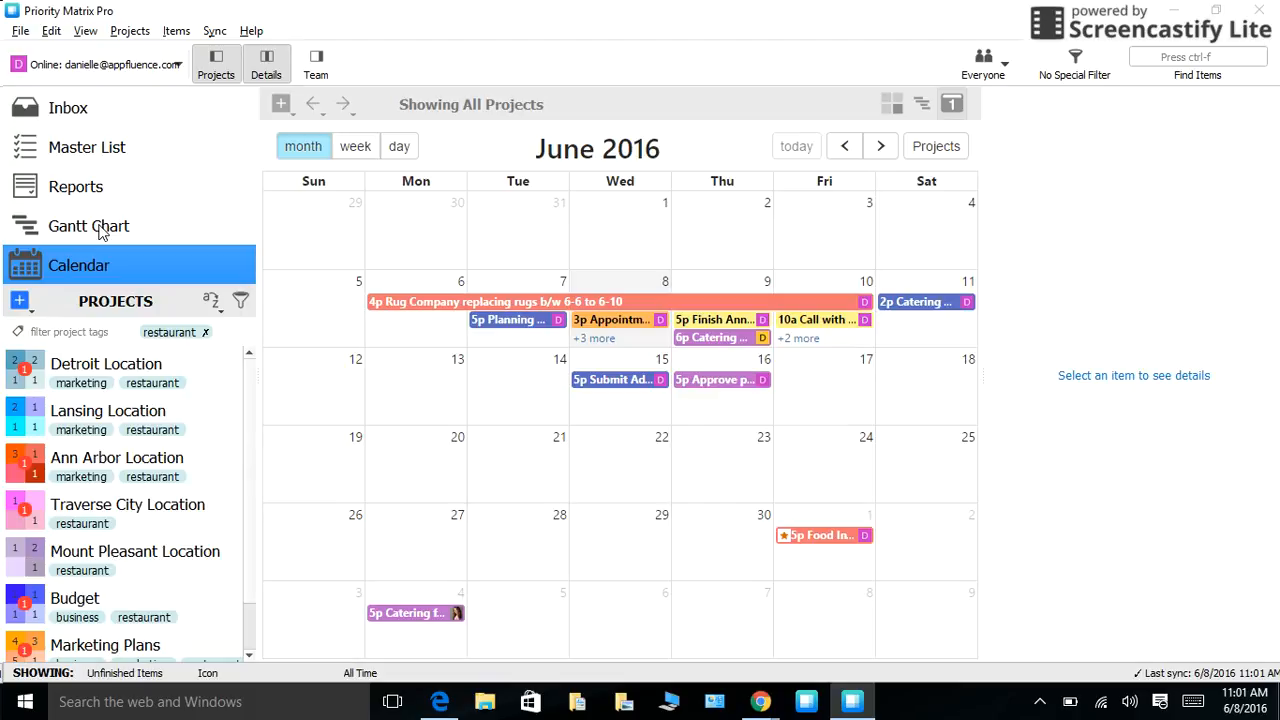
- Switch to the Gantt Chart view of tasks on the 2016 monthly timeline
left_click(88, 225)
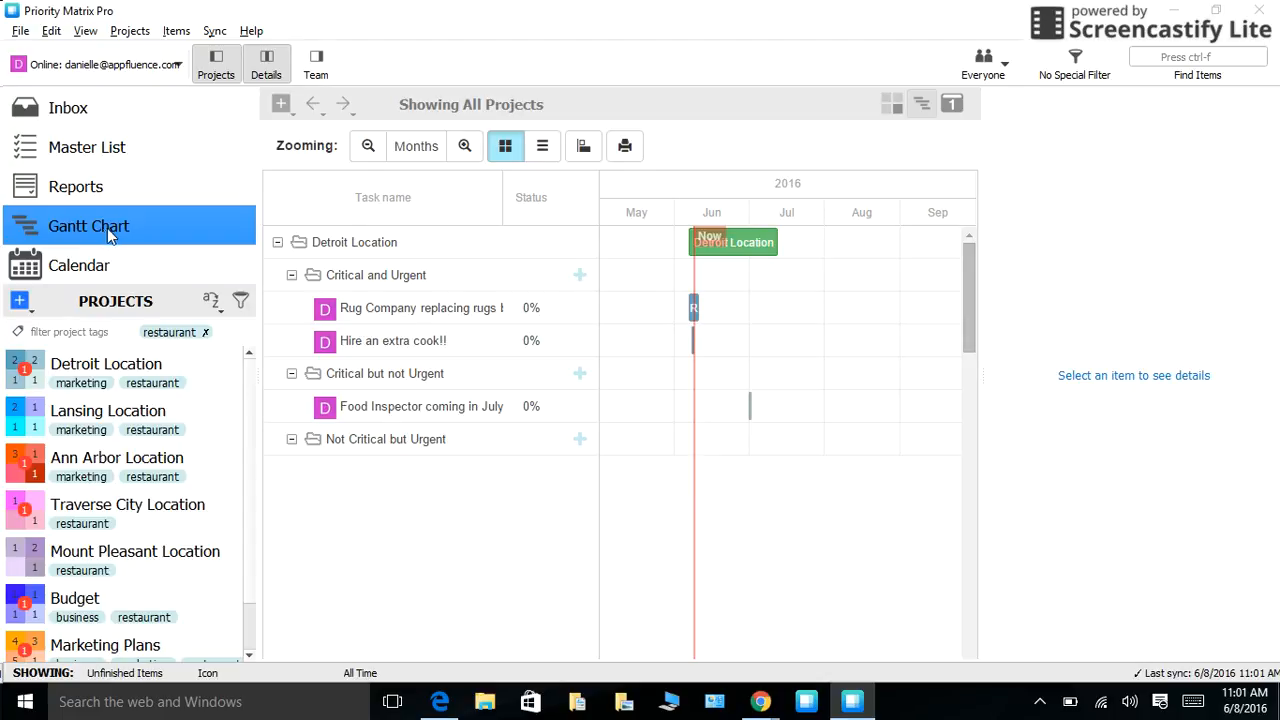
mouse_move(575, 207)
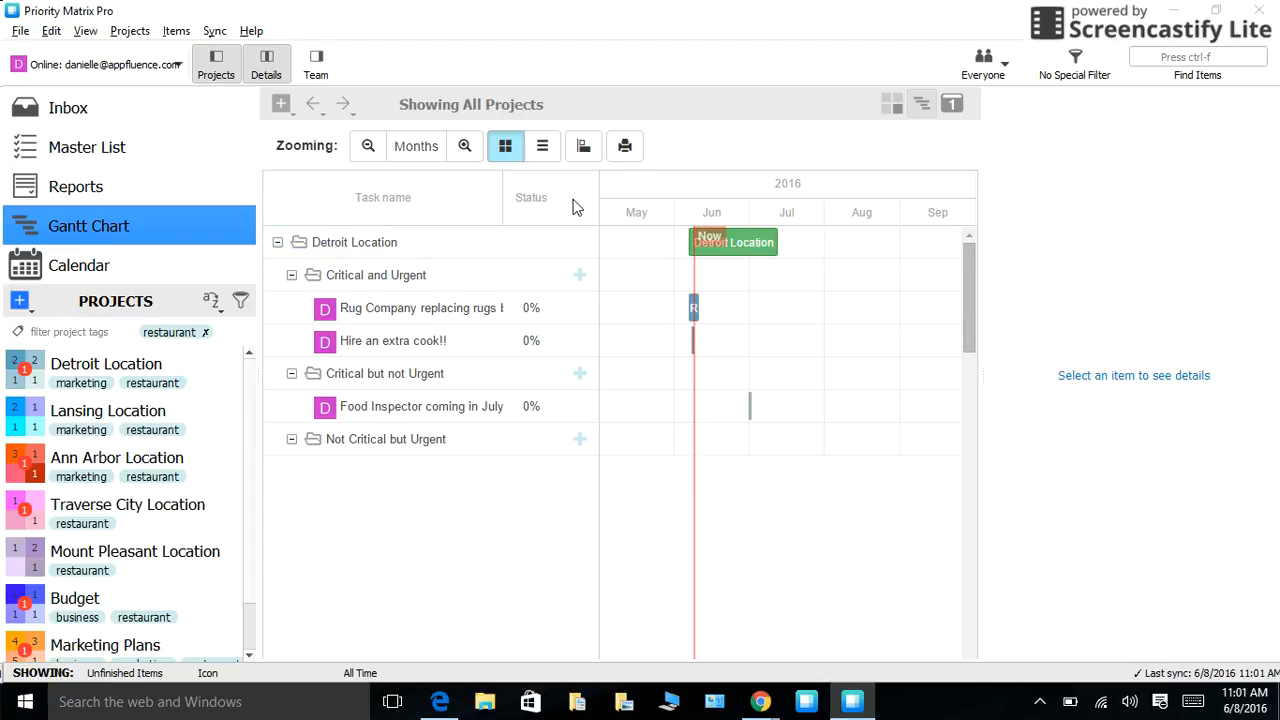
mouse_move(632, 184)
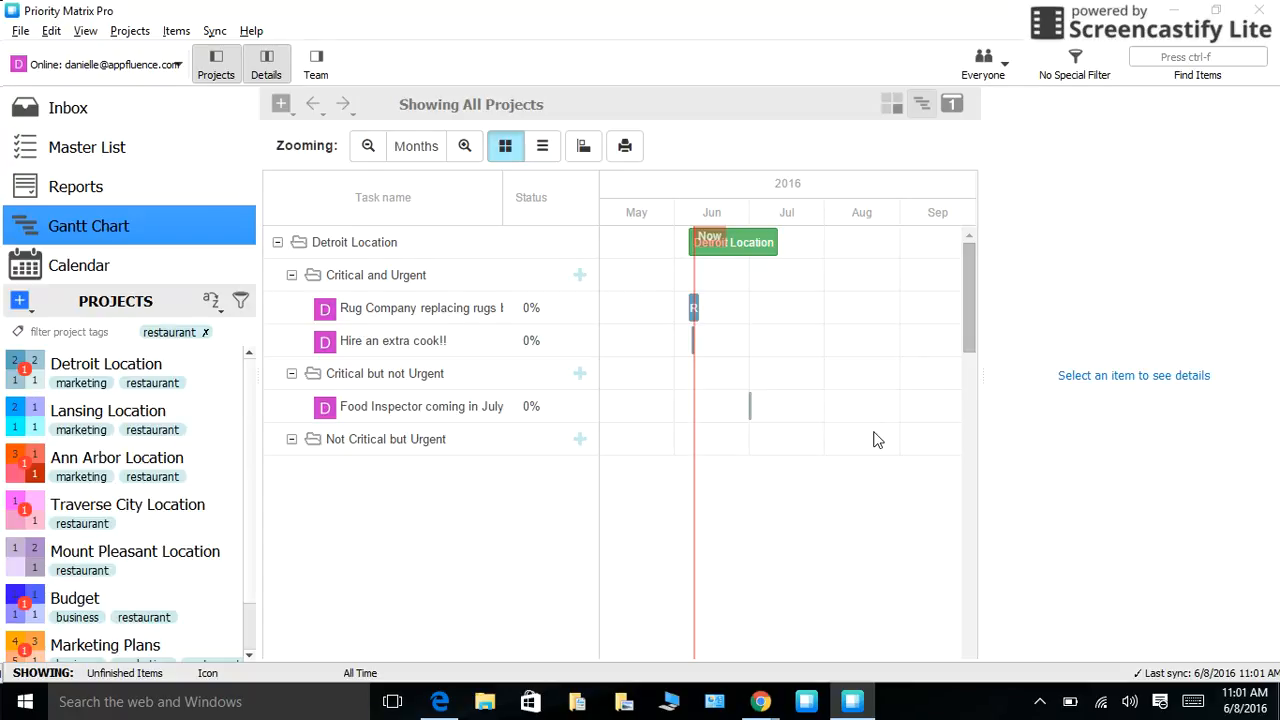
left_click(421, 406)
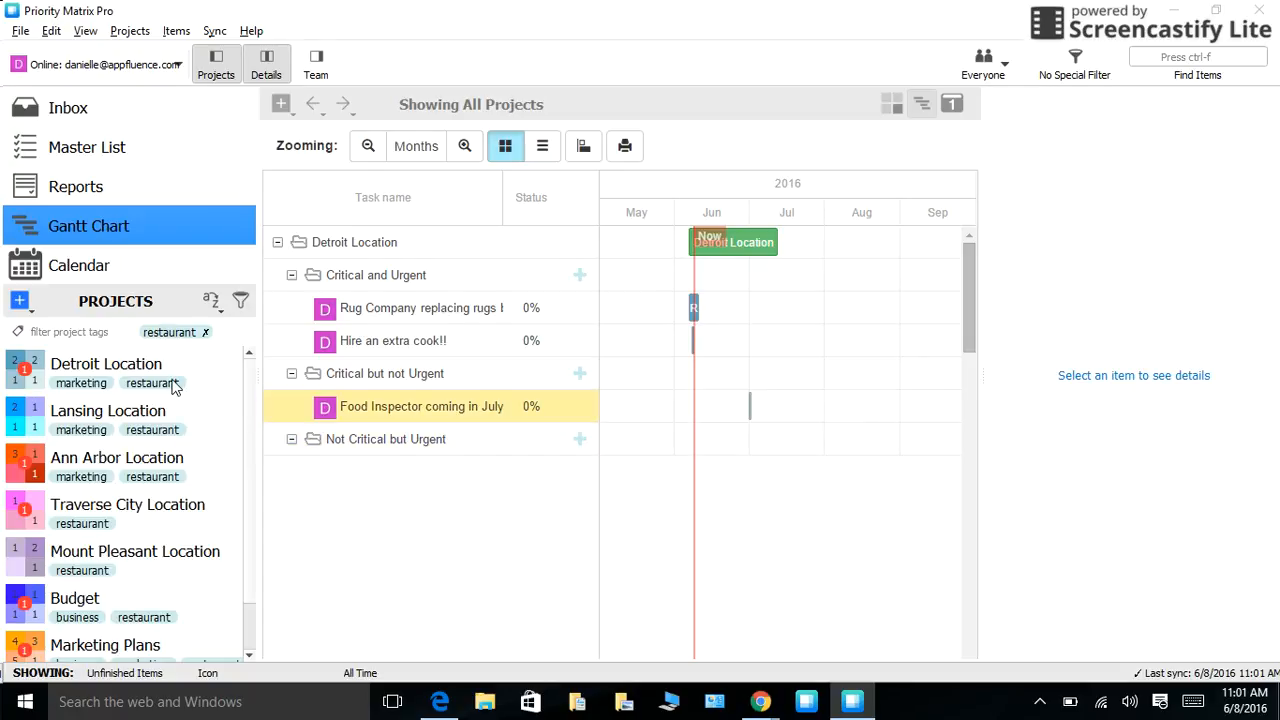
- Select Detroit Location, view its calendar, then switch back to its priority matrix
left_click(106, 363)
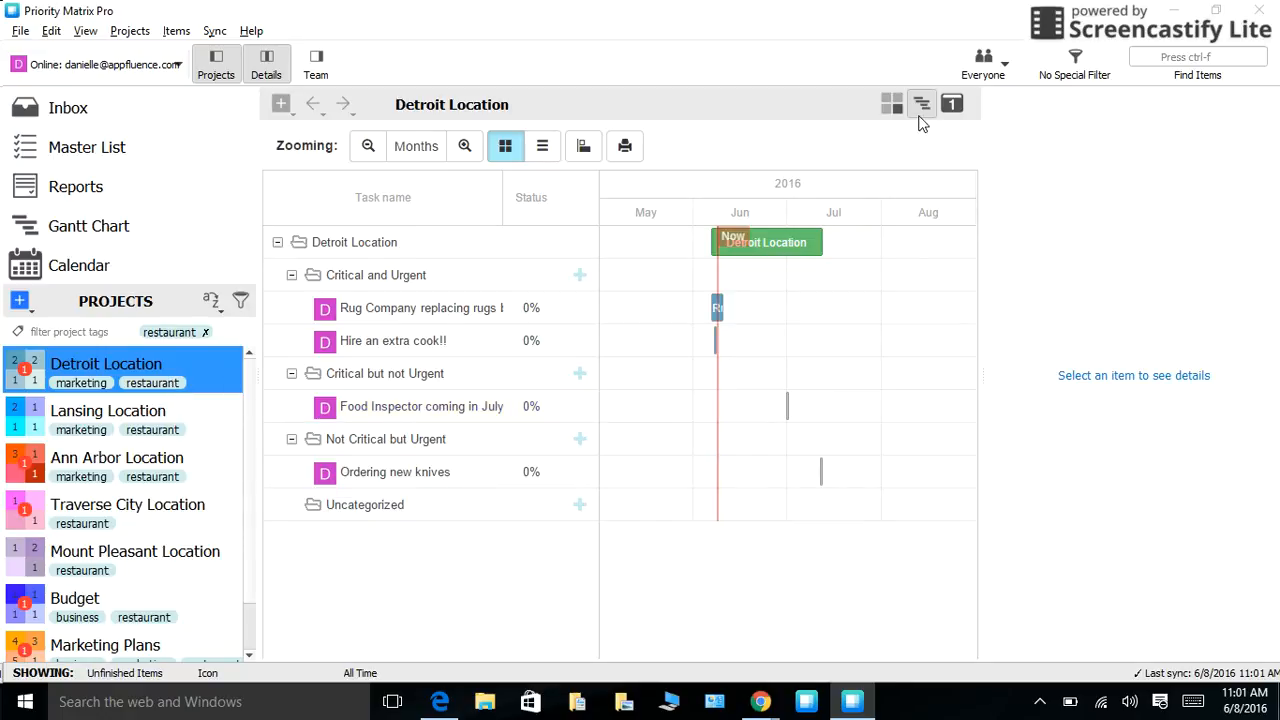
left_click(951, 103)
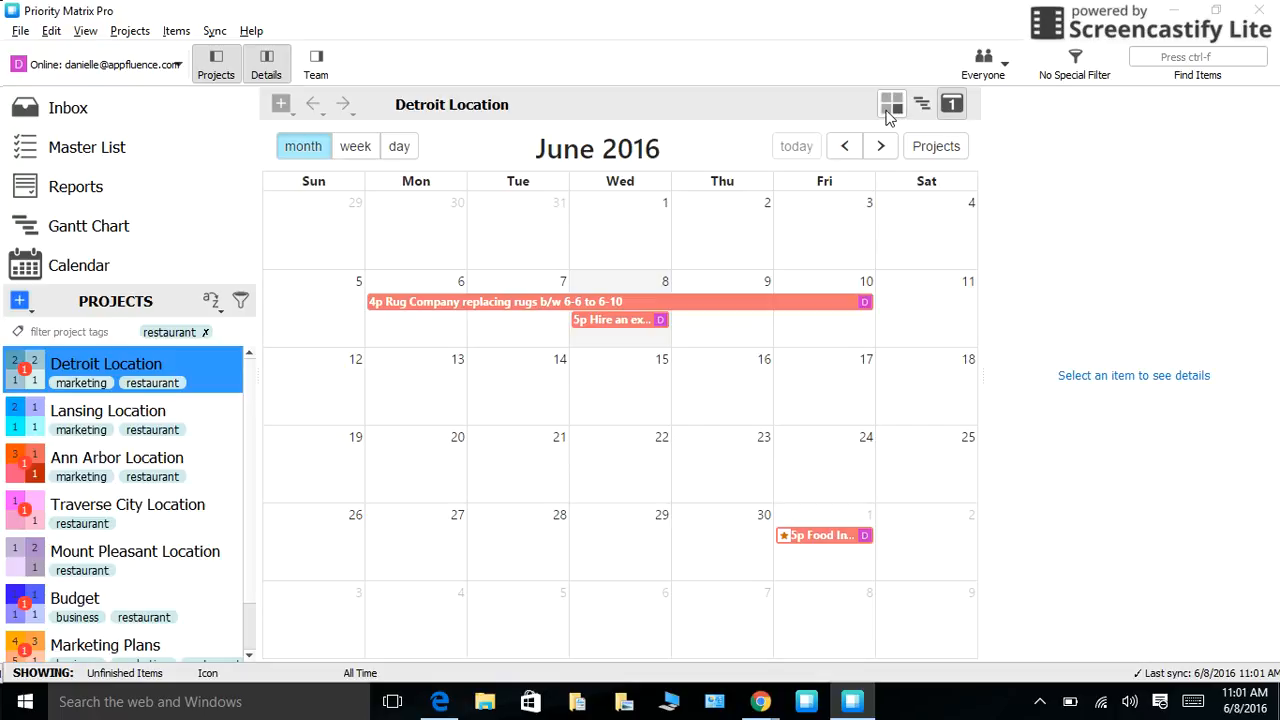
left_click(891, 103)
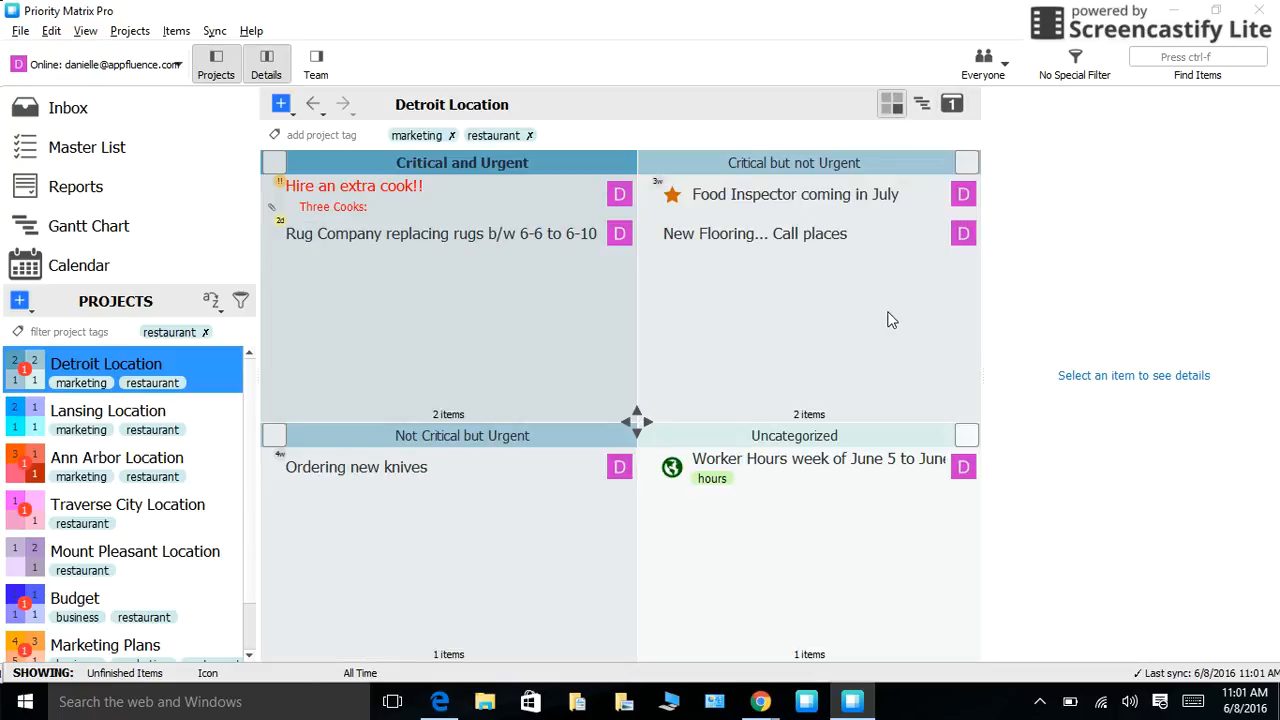
mouse_move(891, 320)
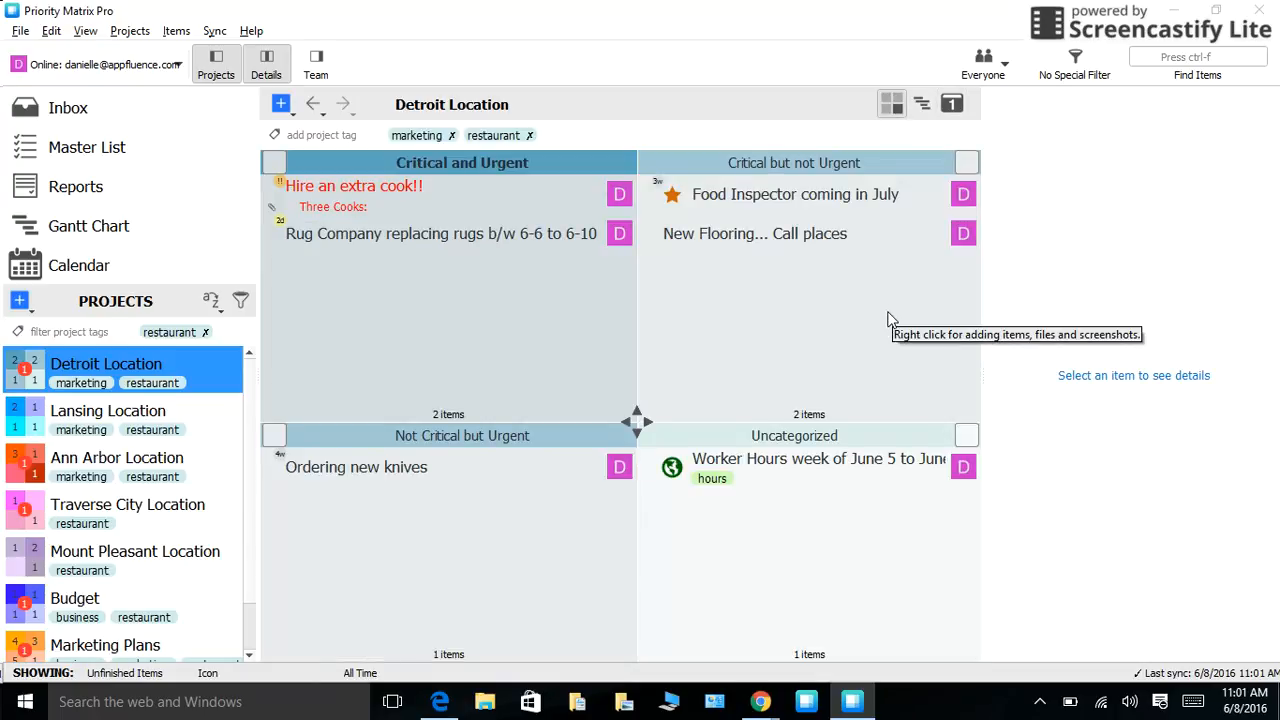